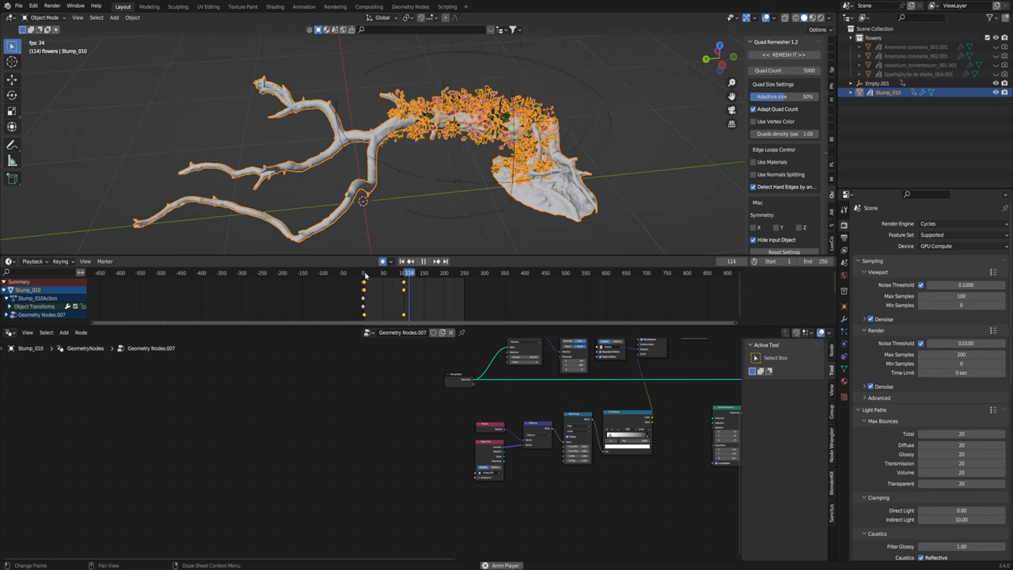
# Scrub the timeline back to the frame where the stump shows no flowers.
pyautogui.click(423, 261)
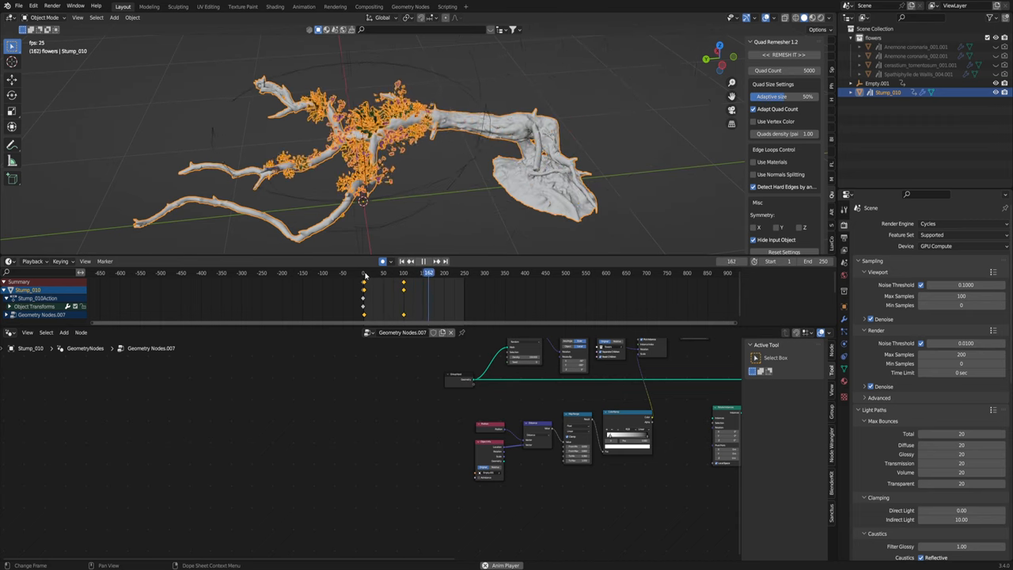
pyautogui.click(431, 273)
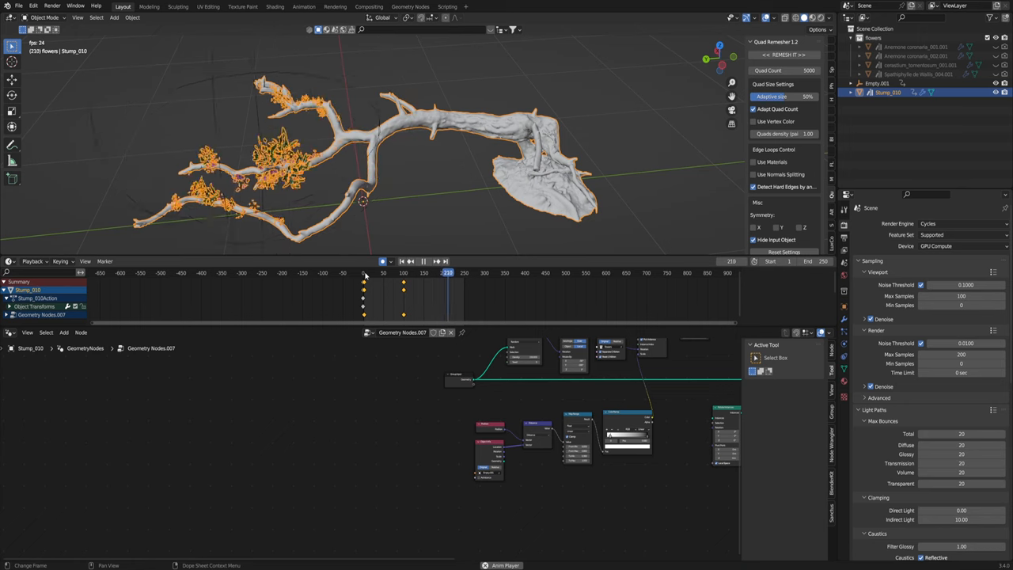
pyautogui.click(366, 272)
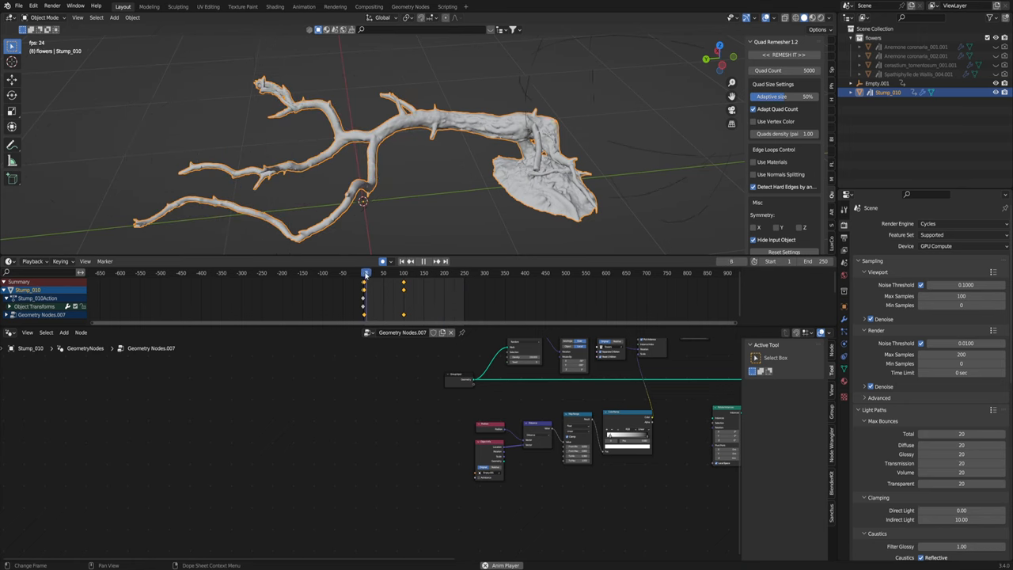
pyautogui.click(386, 272)
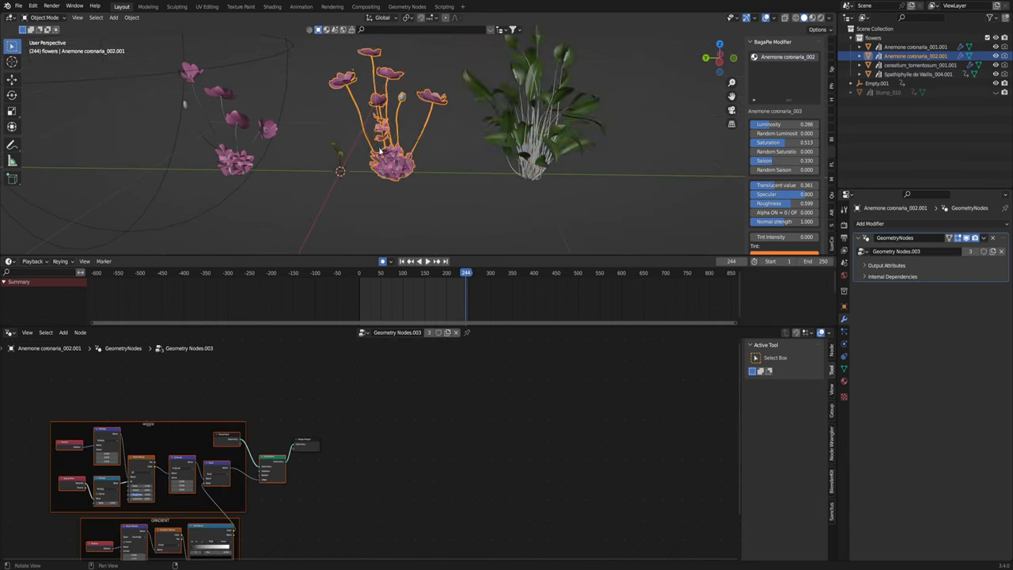
# Select the Spathiphyllum de Wallis object inside the Flowers collection in the Outliner.
pyautogui.click(919, 75)
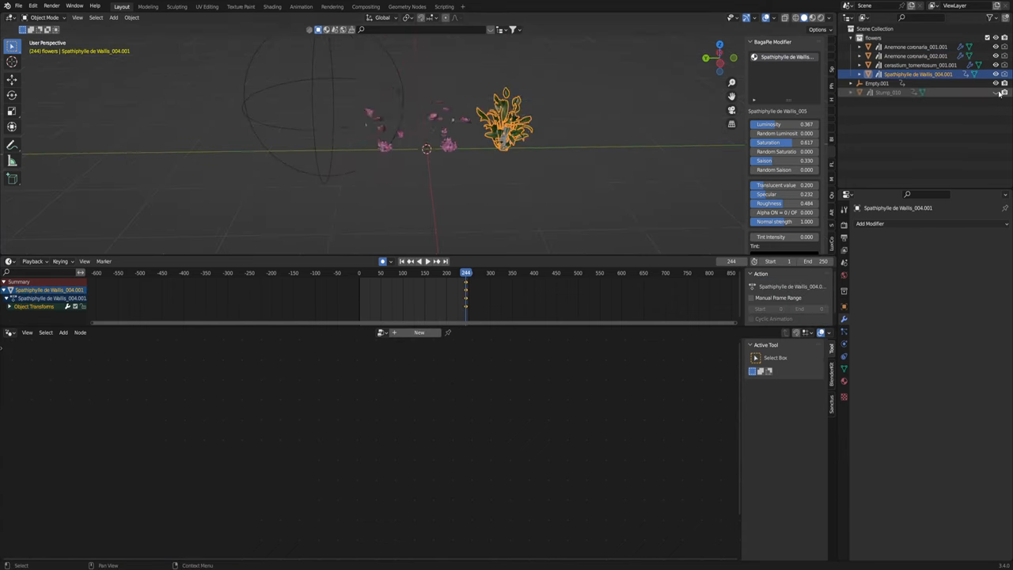
pyautogui.click(887, 92)
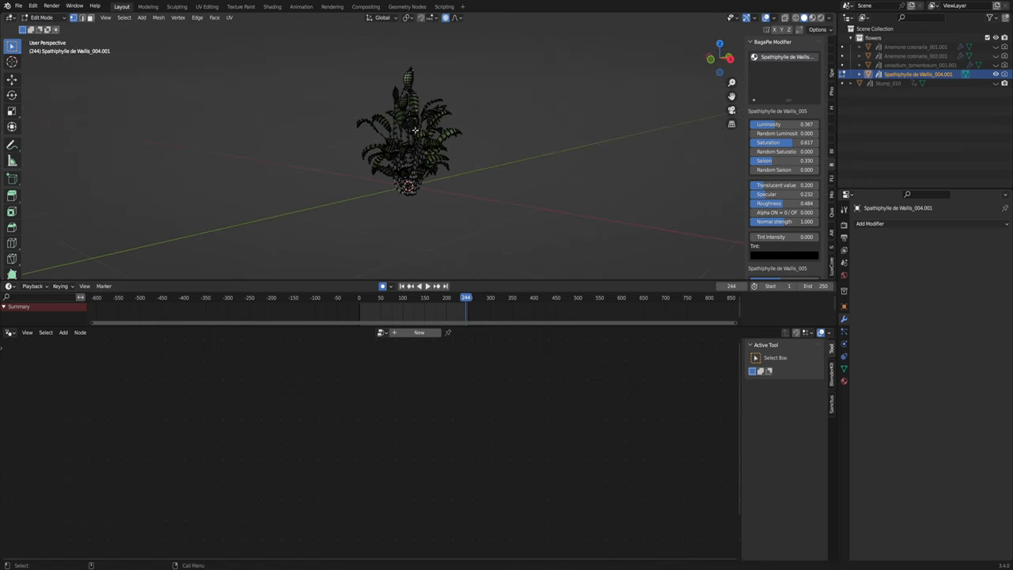
# Leave Edit Mode so the Spathiphyllum is selected as a whole object.
pyautogui.press('r')
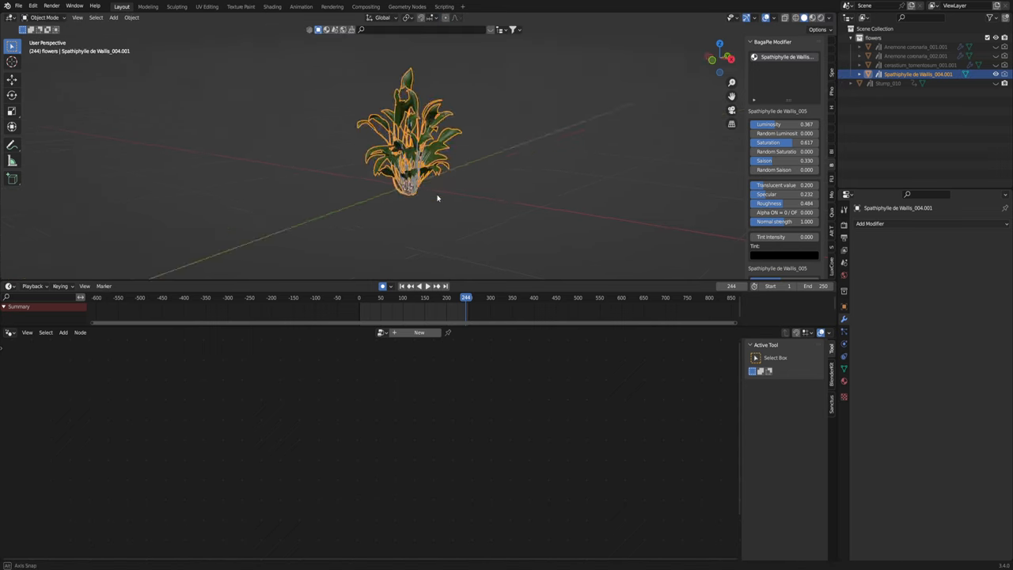
pyautogui.press('Tab')
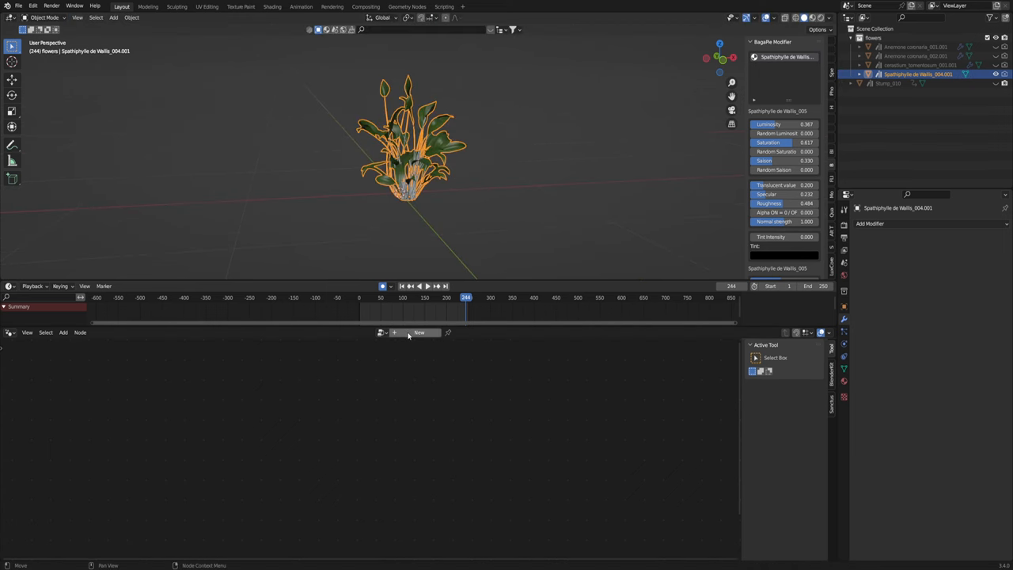
# Create a new Geometry Nodes tree on the plant with Set Position and Noise Texture nodes.
pyautogui.click(418, 333)
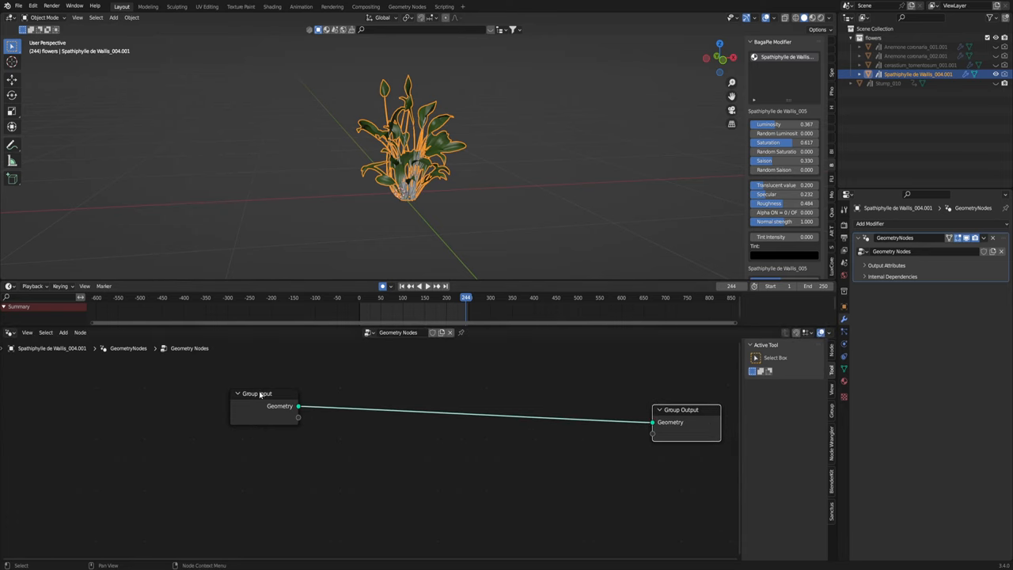
pyautogui.write('set')
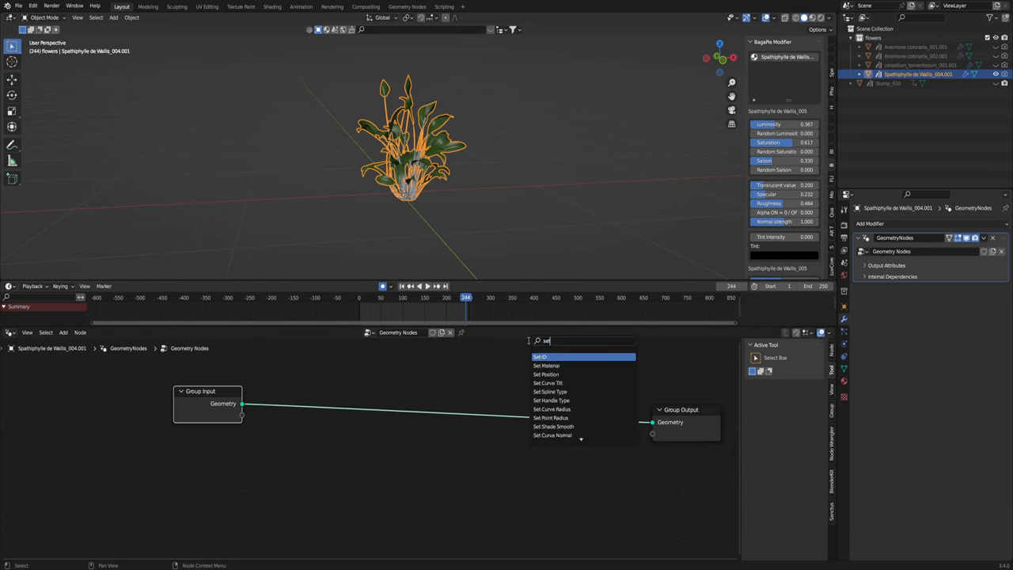
pyautogui.click(545, 374)
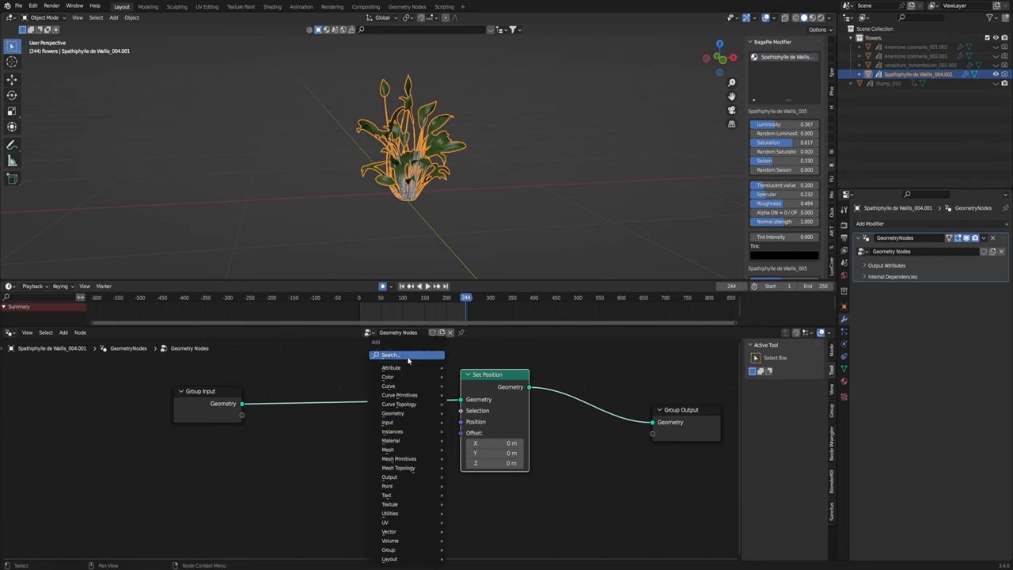
pyautogui.write('noise')
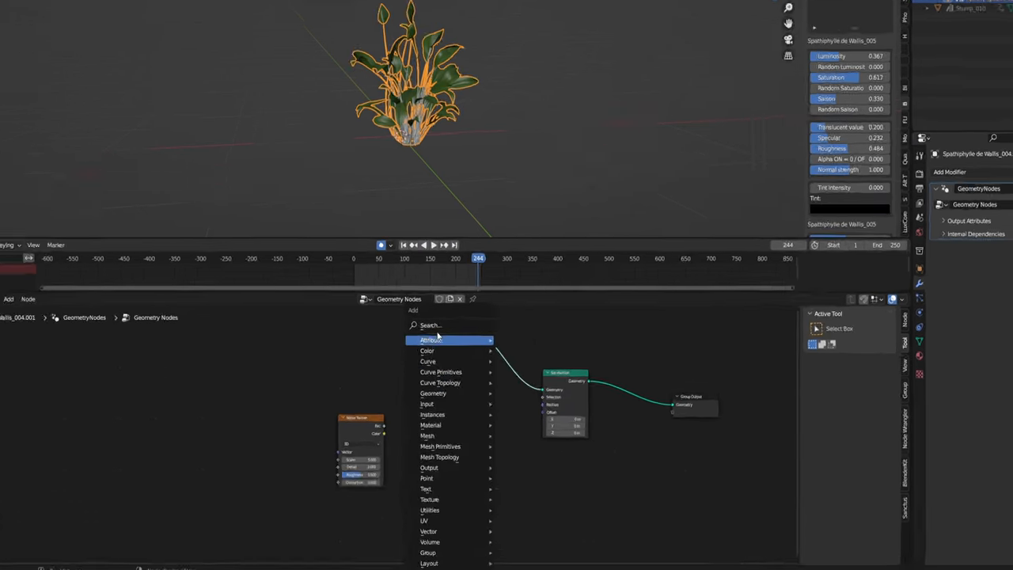
# Add Vector Math nodes set to Multiply, Subtract and Scale operations.
pyautogui.write('vecotr')
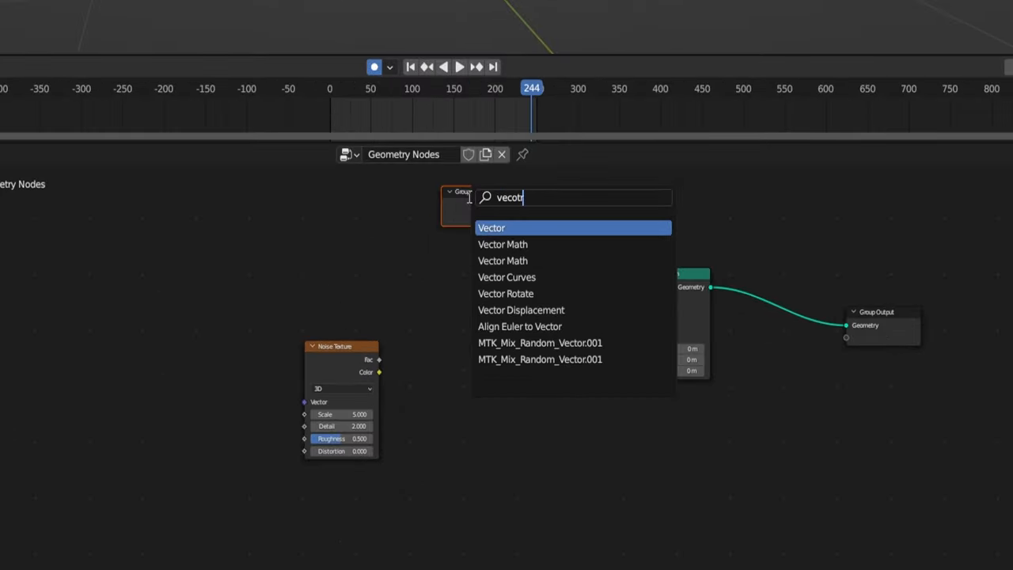
pyautogui.click(503, 244)
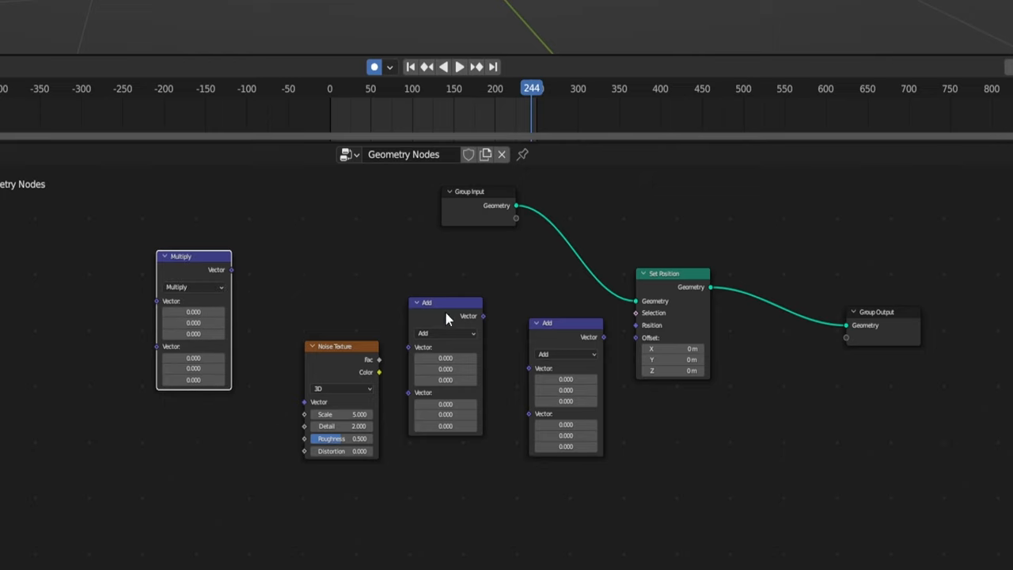
pyautogui.click(445, 333)
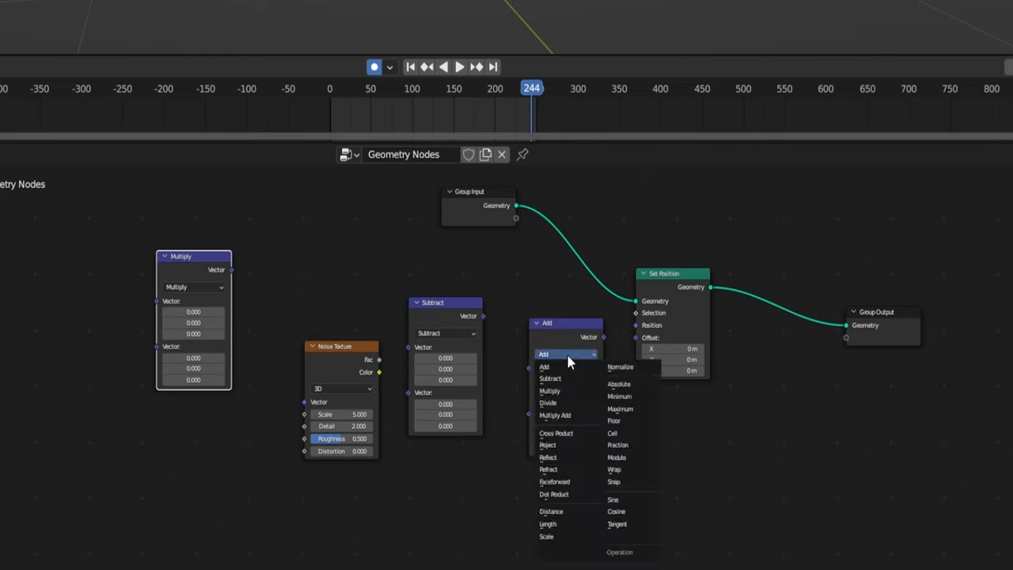
pyautogui.click(546, 536)
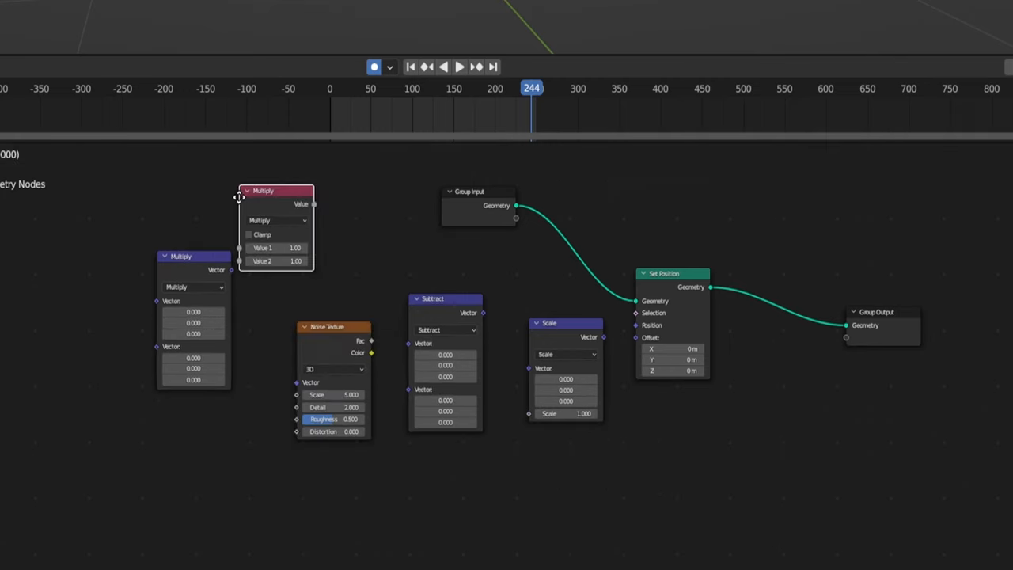
# Add Math and Position nodes, feed Add into the 4D Noise W input, and subtract 0.5 from its colour.
pyautogui.write('math')
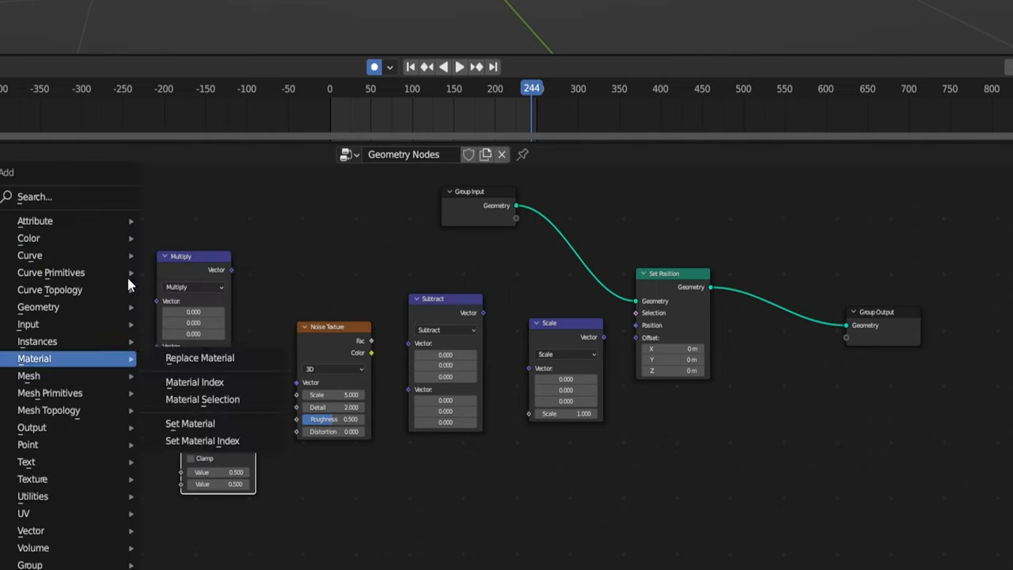
pyautogui.write('po')
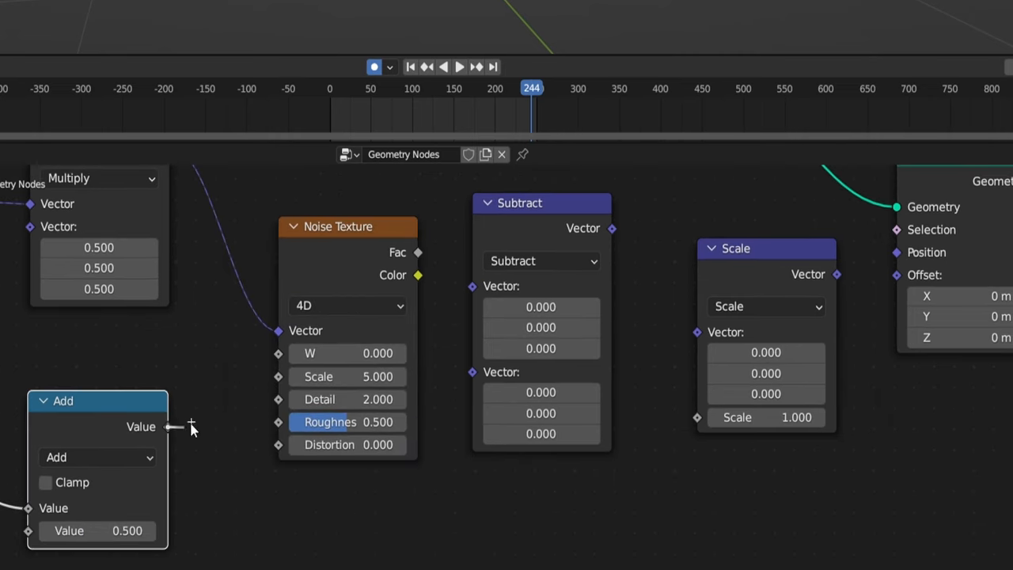
pyautogui.moveTo(166, 428); pyautogui.dragTo(279, 353)
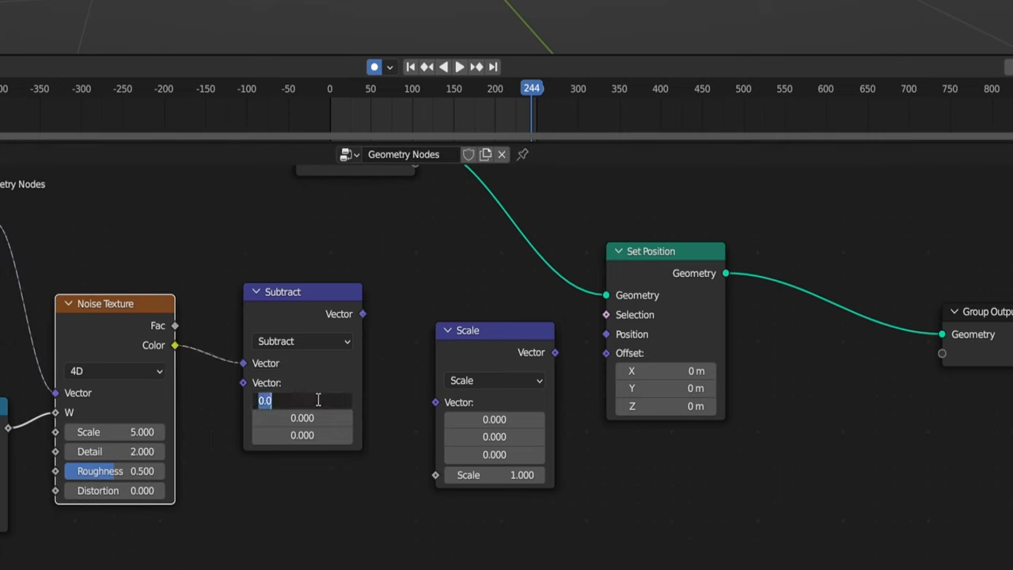
pyautogui.write('0.5')
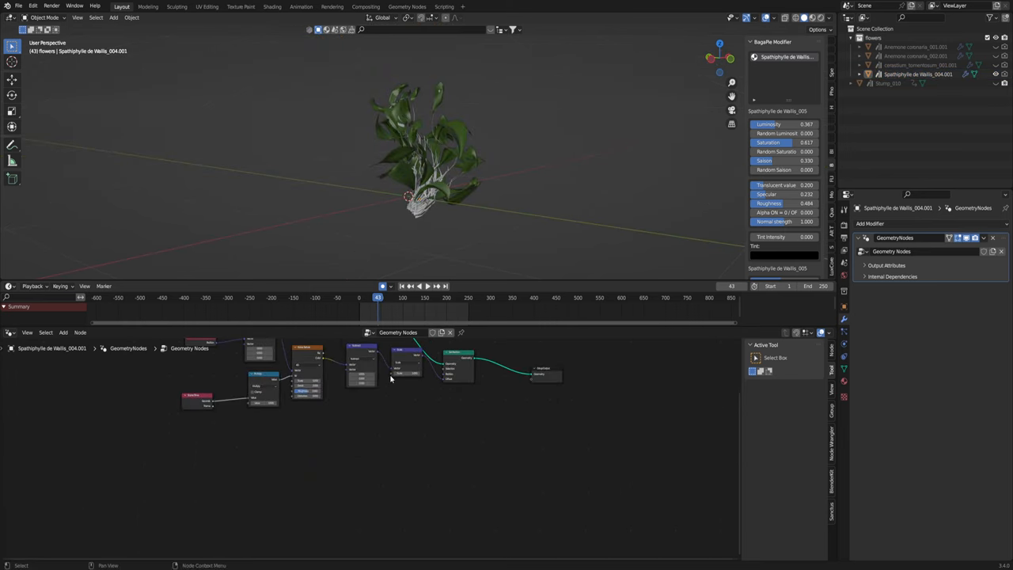
# Drag out a link to add a ColorRamp node, then search for a Gradient Texture.
pyautogui.moveTo(393, 380); pyautogui.dragTo(393, 448)
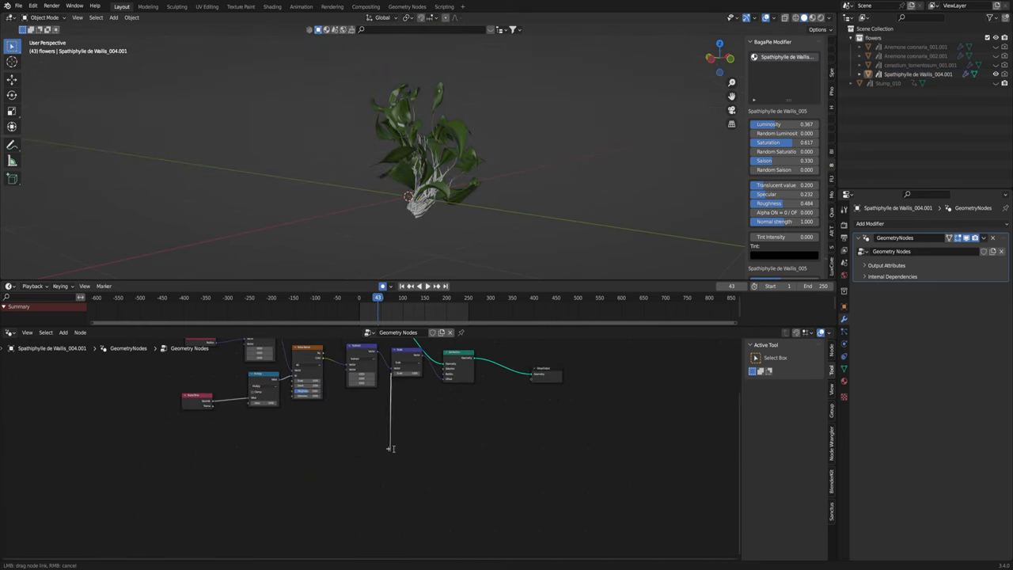
pyautogui.write('color')
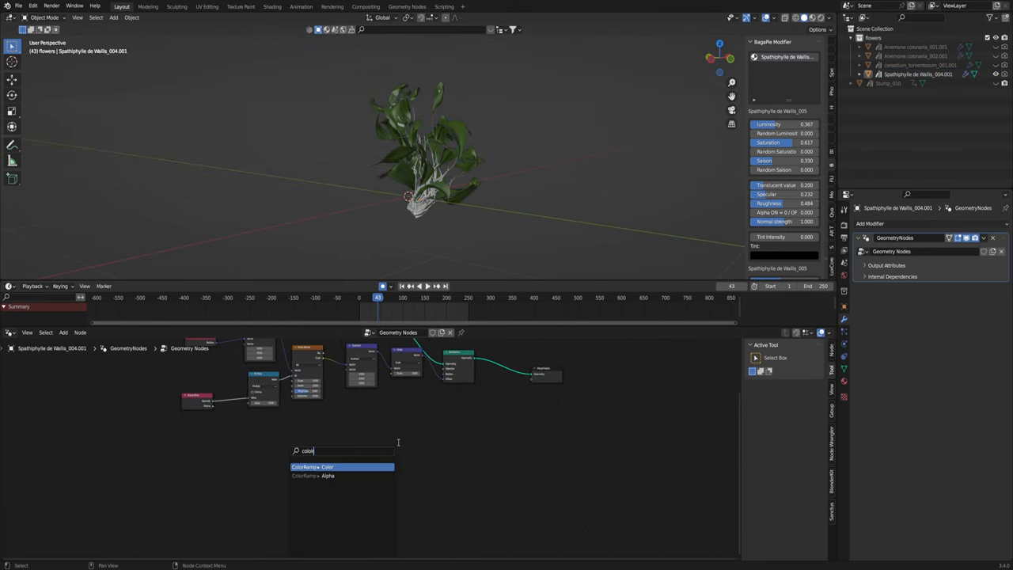
pyautogui.click(312, 467)
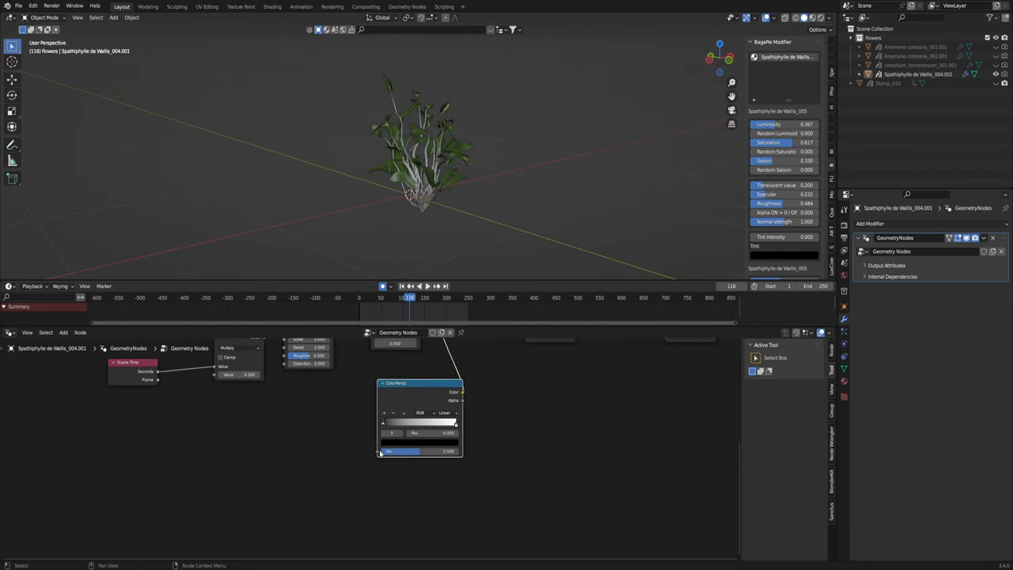
pyautogui.write('gradien')
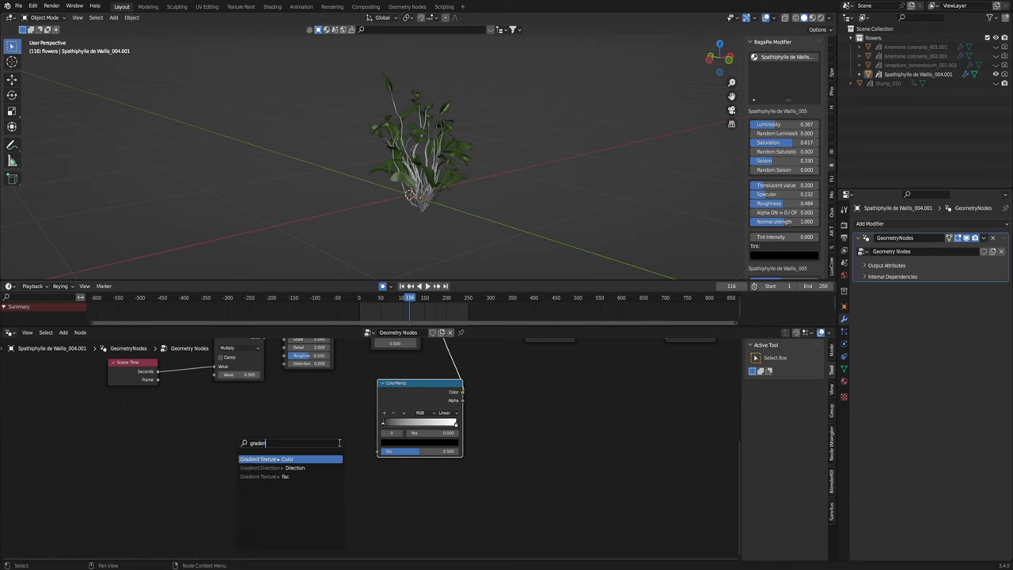
# Add the Gradient Texture and retune the noise so the leaves visibly sway over scene time.
pyautogui.click(266, 459)
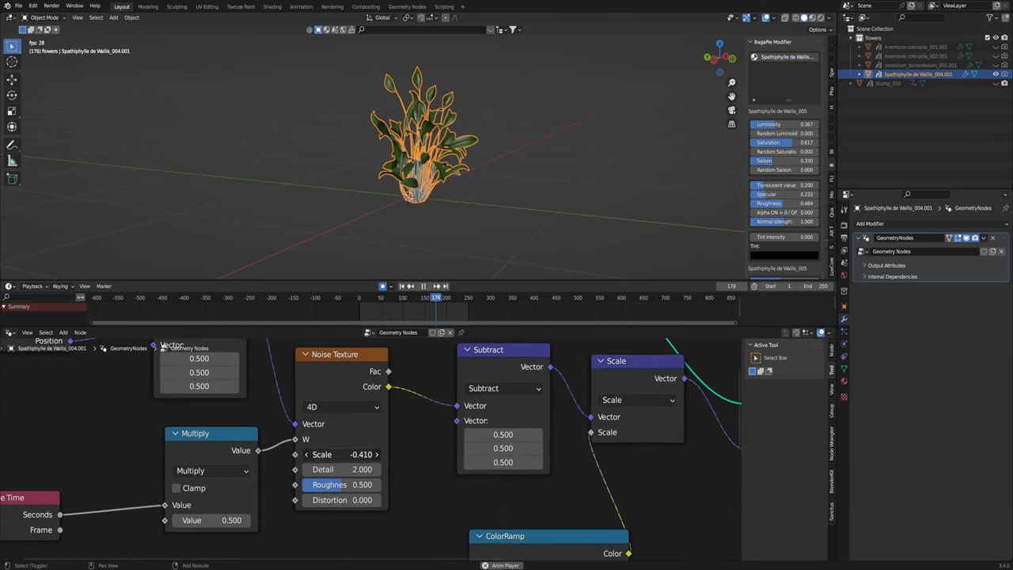
pyautogui.click(421, 285)
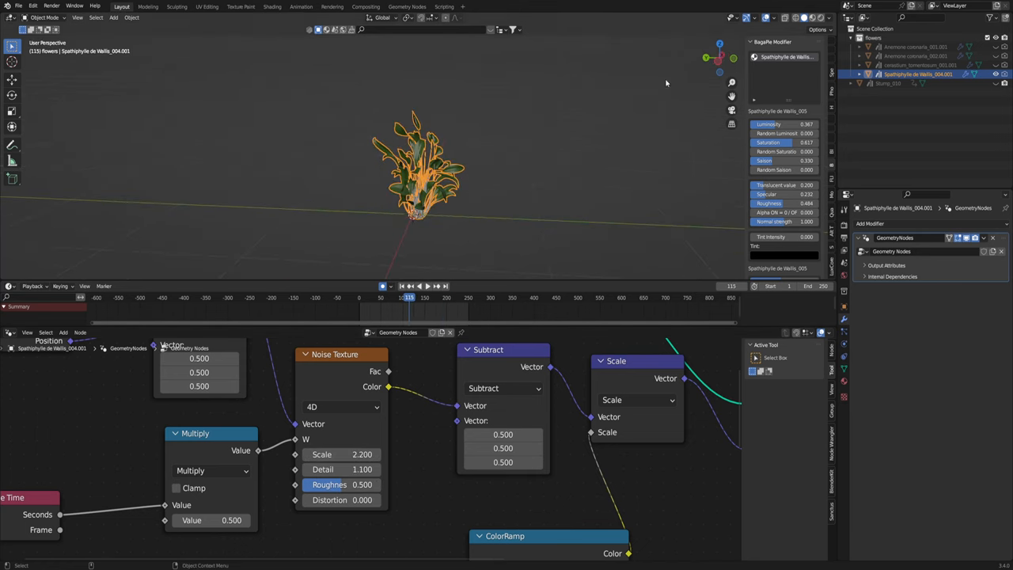
pyautogui.click(916, 55)
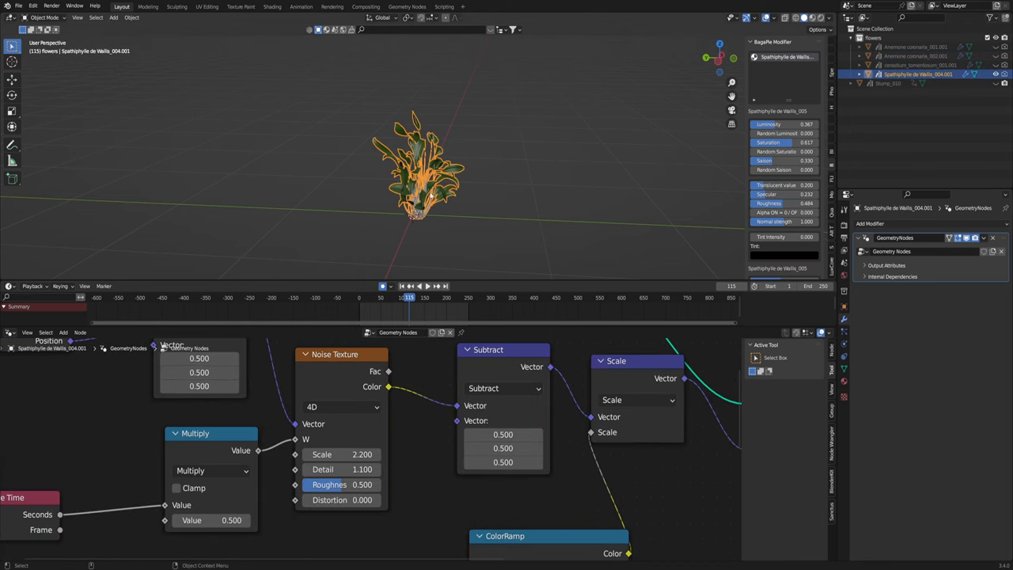
pyautogui.moveTo(447, 149)
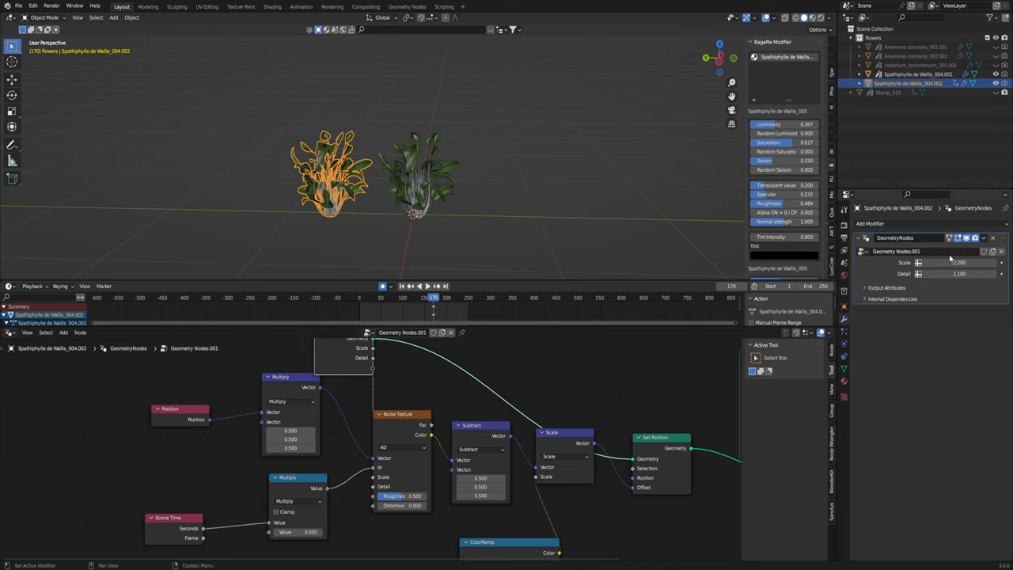
# Expose noise scale and detail through a Group Input on the second plant's modifier.
pyautogui.moveTo(958, 274); pyautogui.dragTo(962, 274)
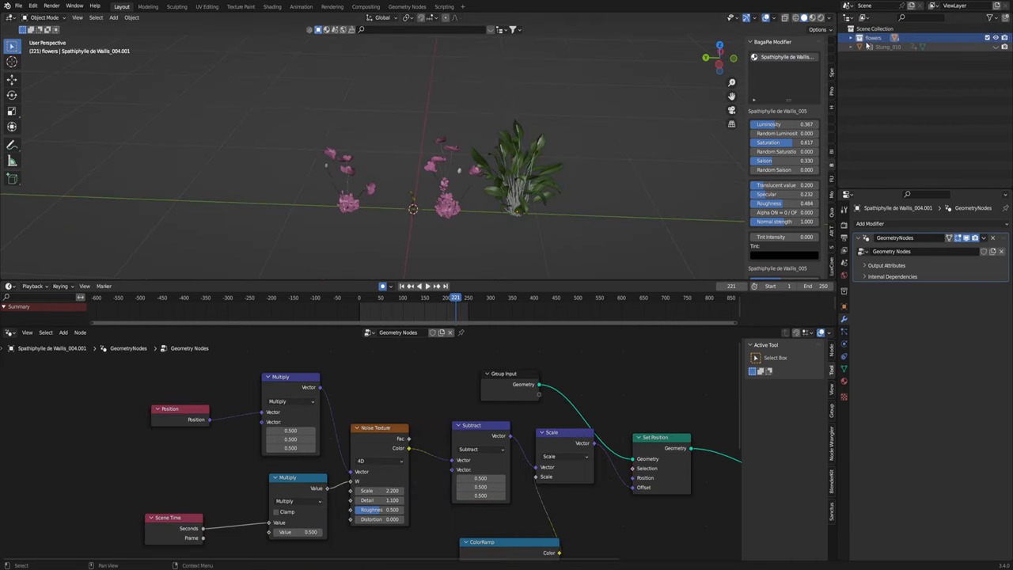
# Give the stump a node tree with Distribute Points on Faces set to Poisson Disk.
pyautogui.click(888, 47)
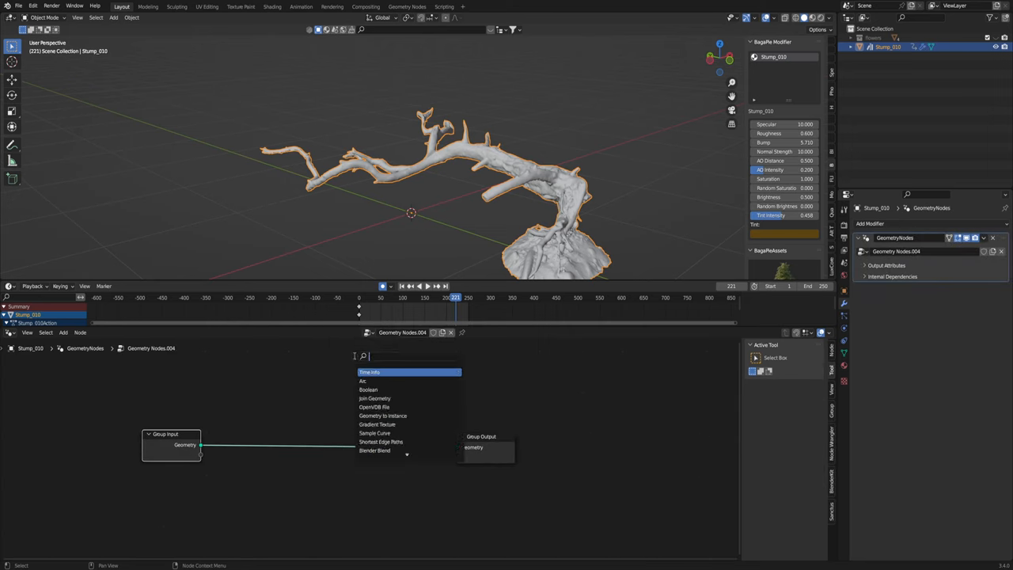
pyautogui.click(369, 372)
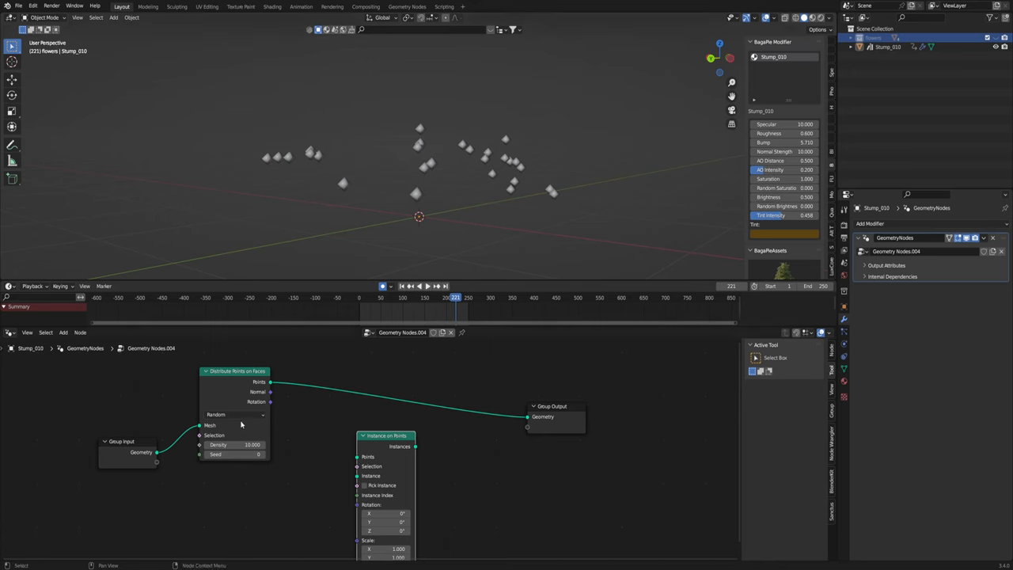
pyautogui.click(234, 414)
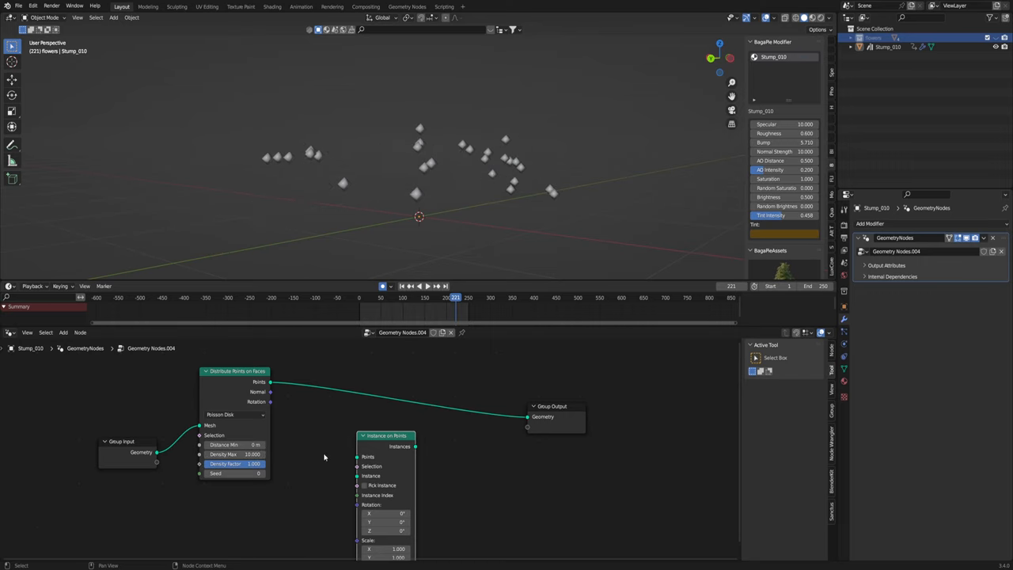
pyautogui.moveTo(725, 105)
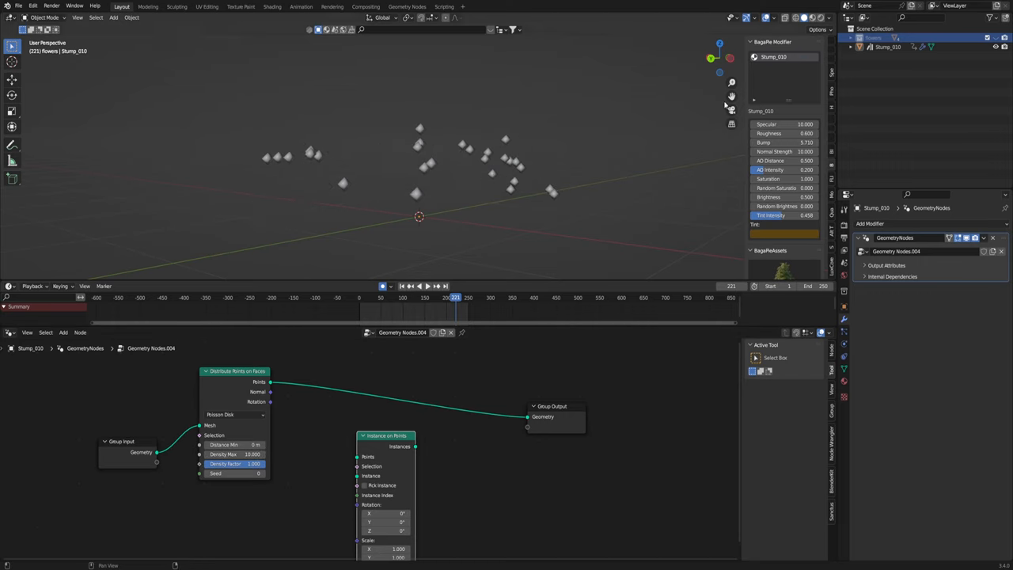
pyautogui.click(234, 415)
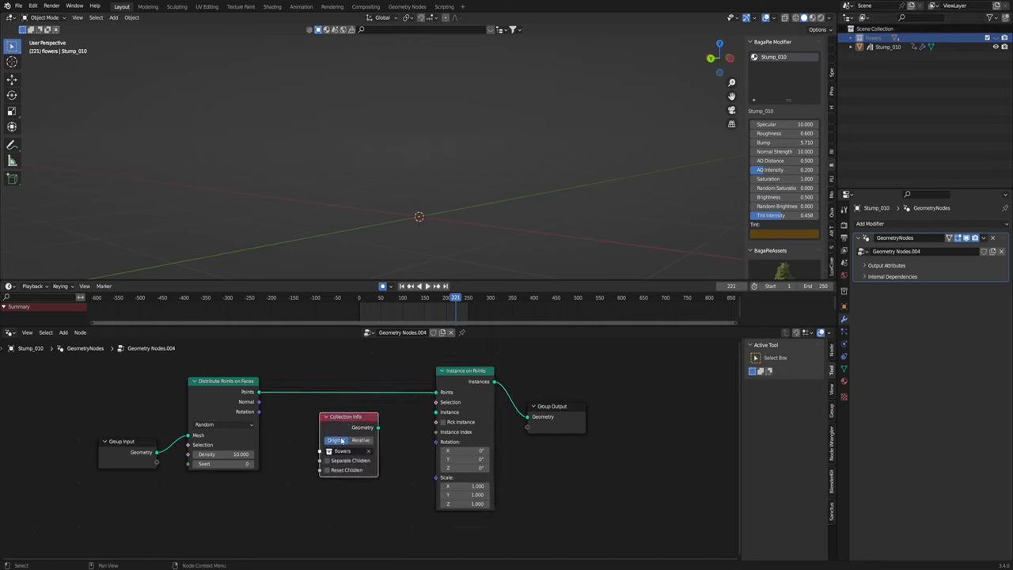
# Instance Flowers with Separate Children and Pick Instance, then Join Geometry with the stump.
pyautogui.click(326, 469)
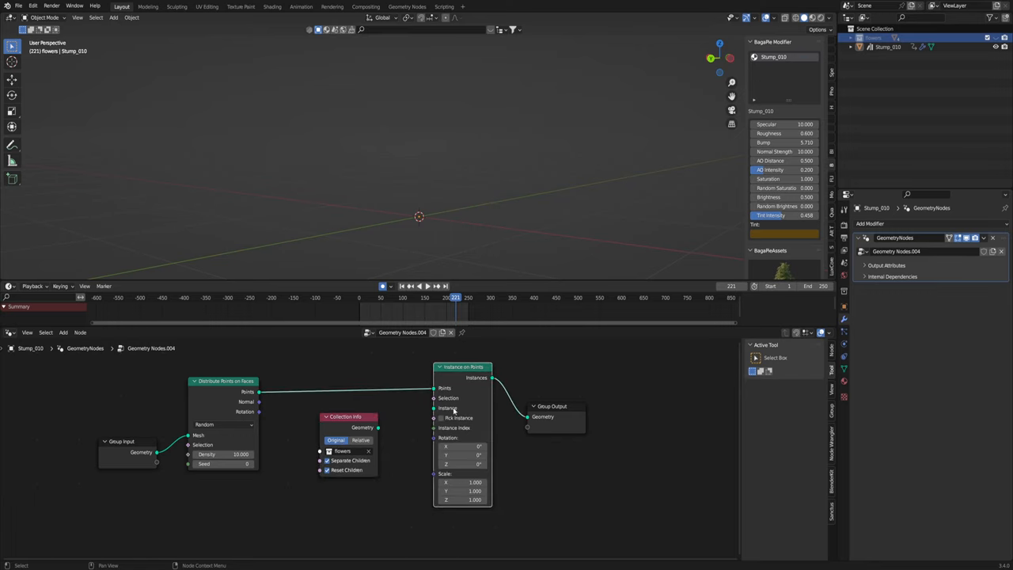
pyautogui.click(441, 418)
pyautogui.write('join')
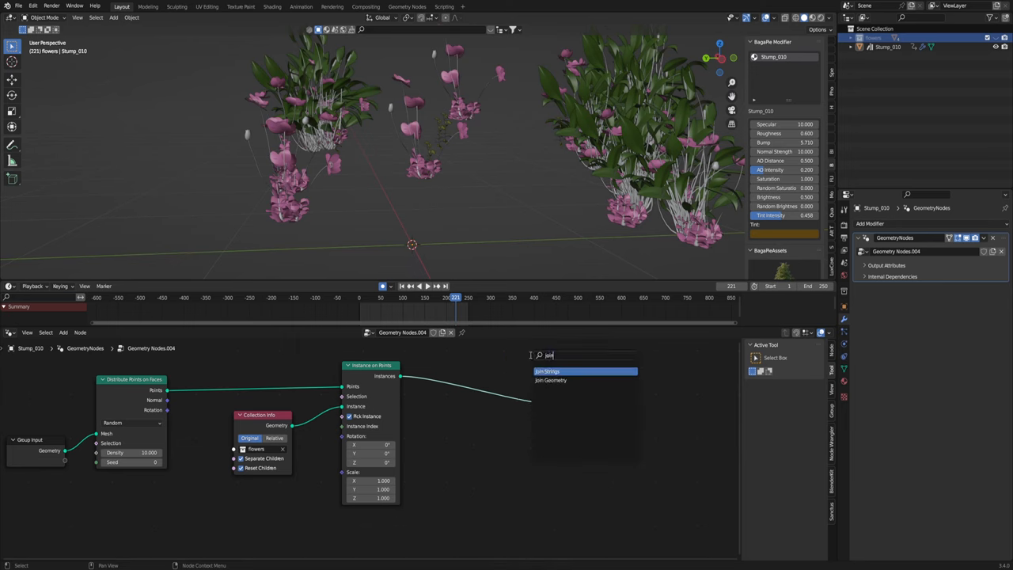
pyautogui.click(548, 371)
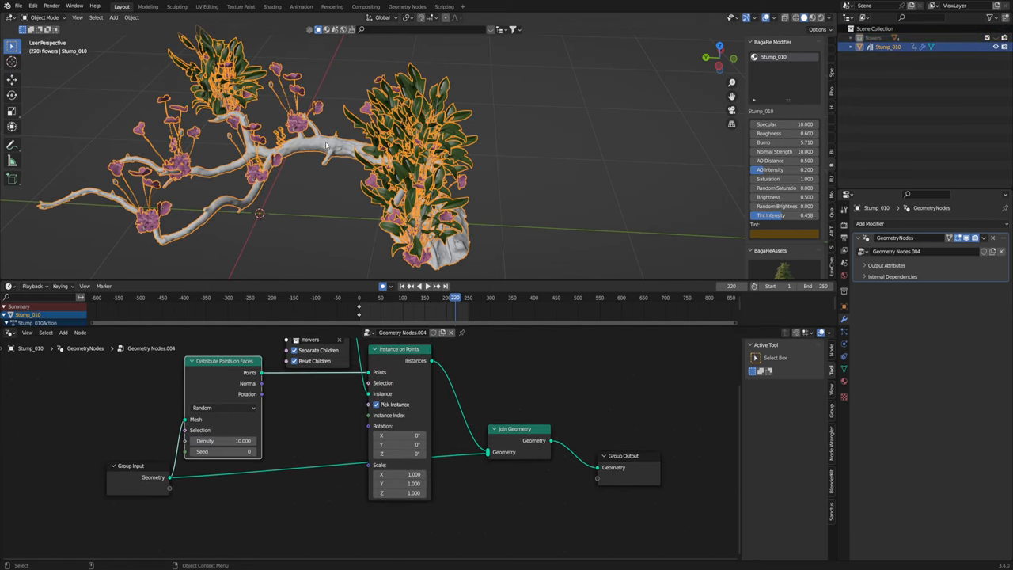
# Wire a Rotate Rotation node from Distribute Points' Rotation into Instance on Points' Rotation.
pyautogui.press('Tab')
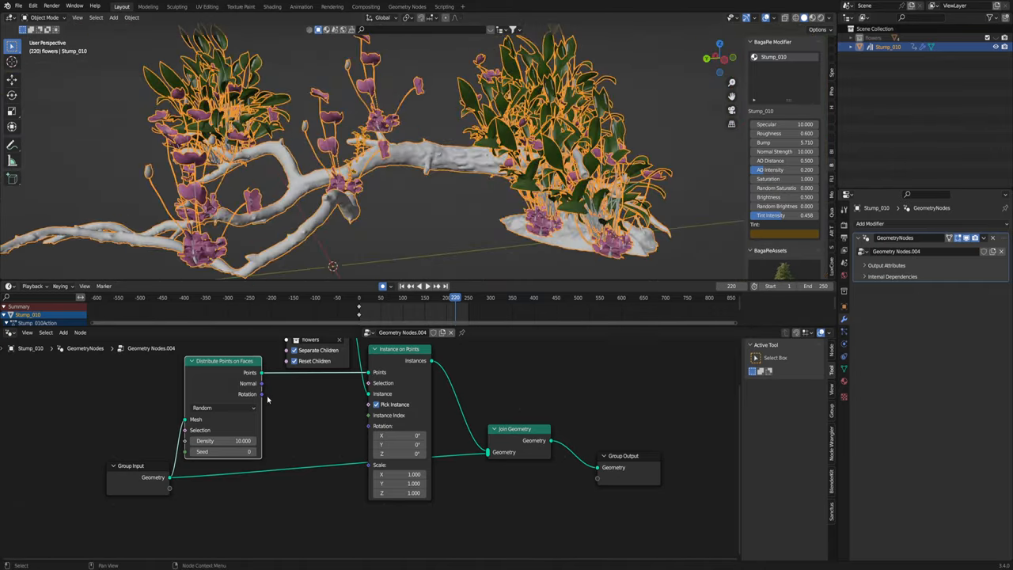
pyautogui.moveTo(261, 394); pyautogui.dragTo(377, 426)
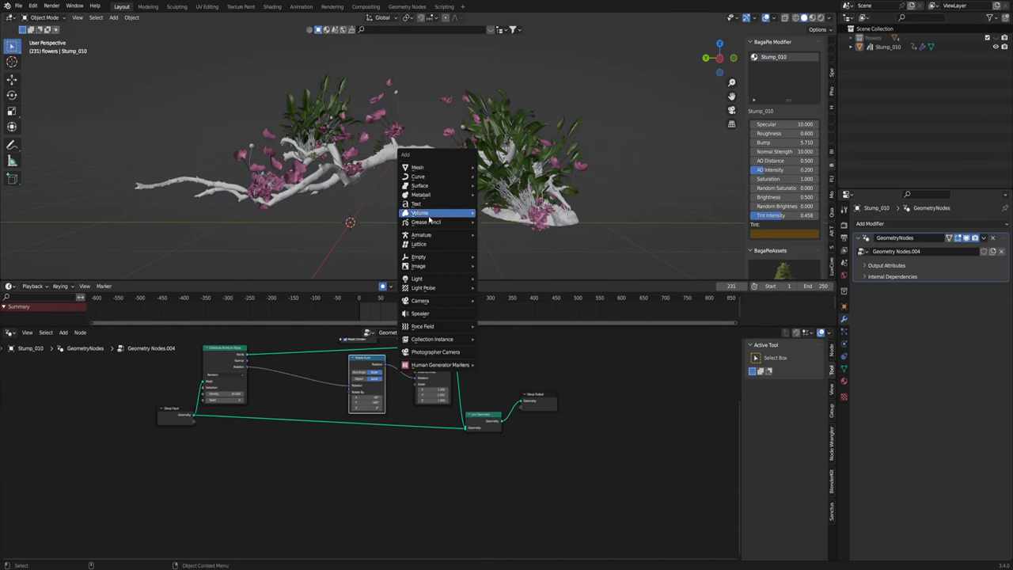
# Add a sphere empty, then Object Info, Position, Vector Math and Color Ramp nodes to the stump's tree.
pyautogui.click(418, 257)
pyautogui.write('poin')
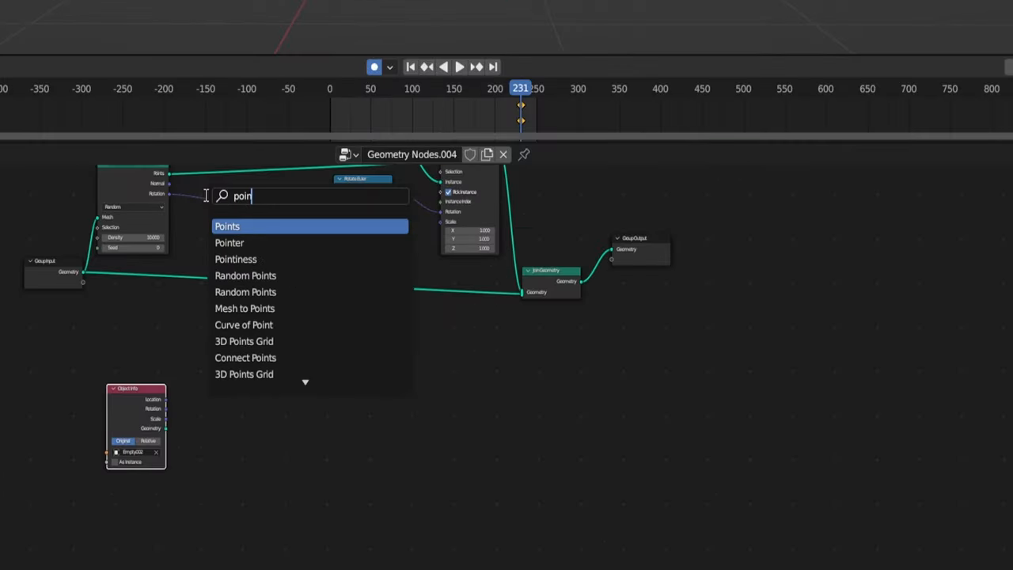
pyautogui.write('s')
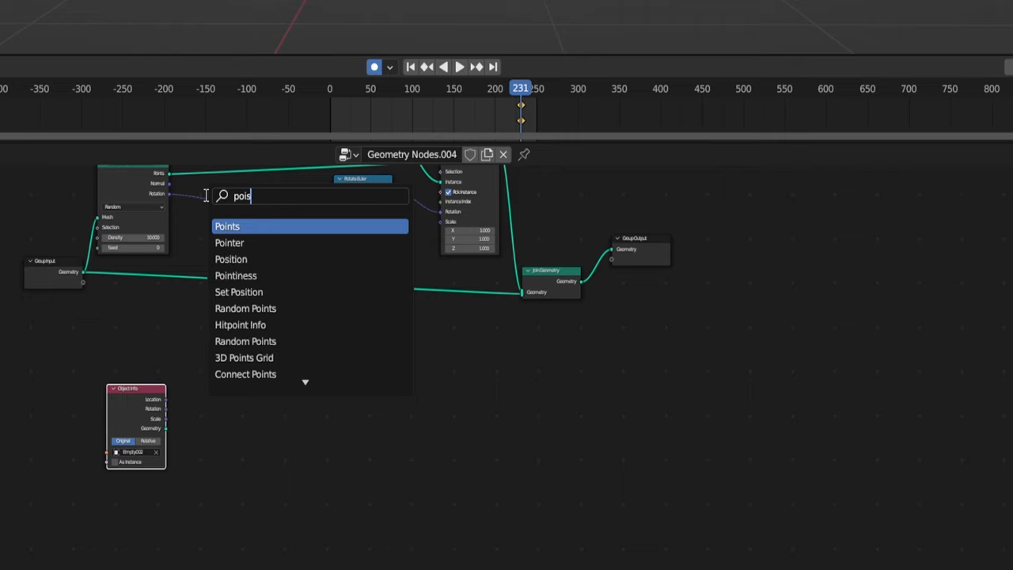
pyautogui.click(231, 259)
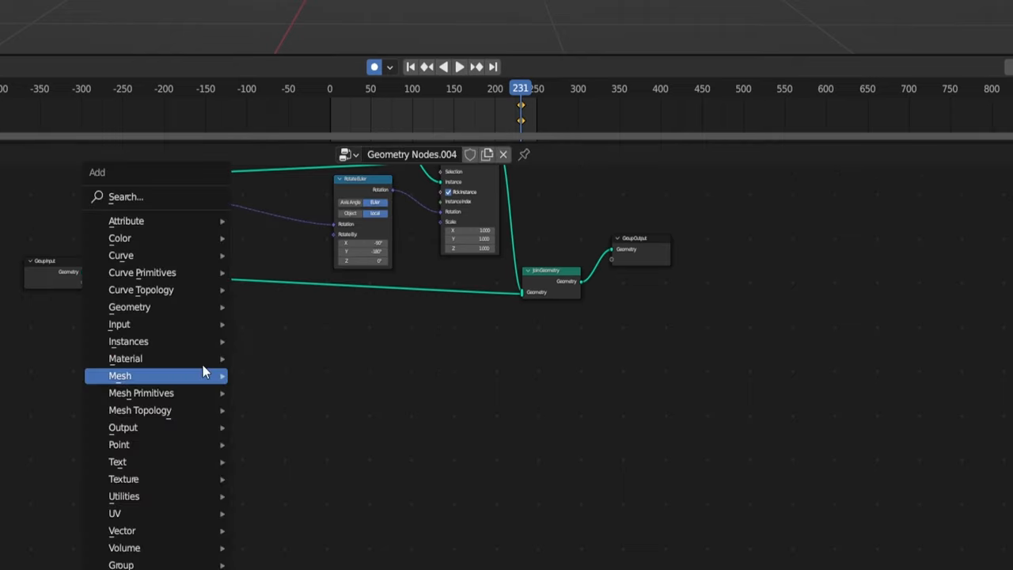
pyautogui.write('ve')
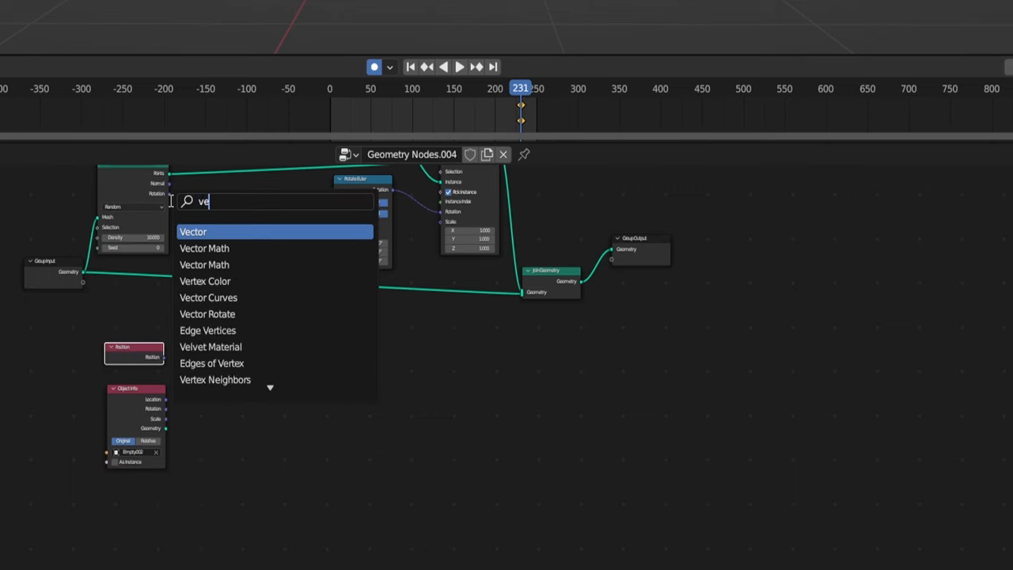
pyautogui.click(193, 231)
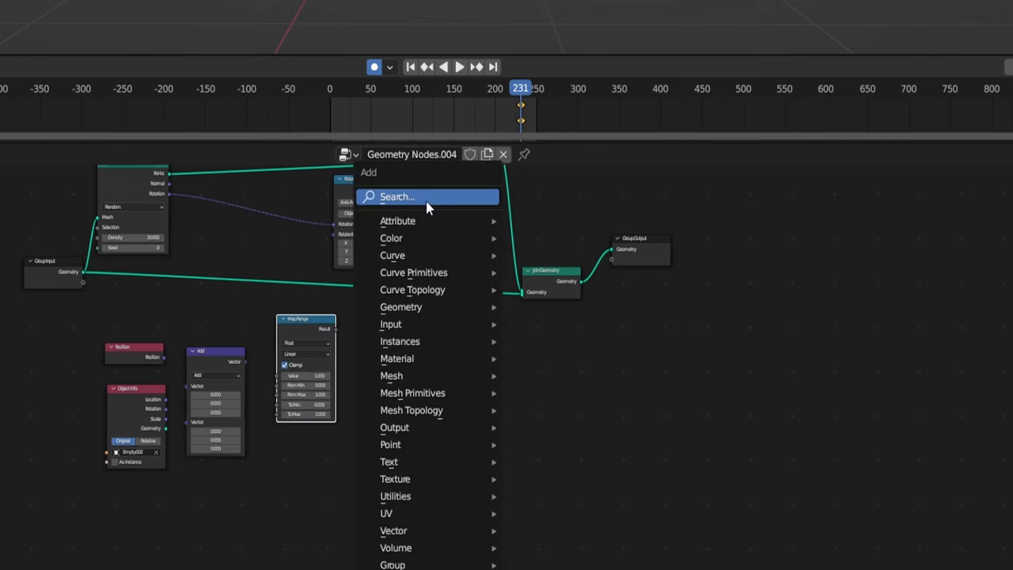
pyautogui.write('color')
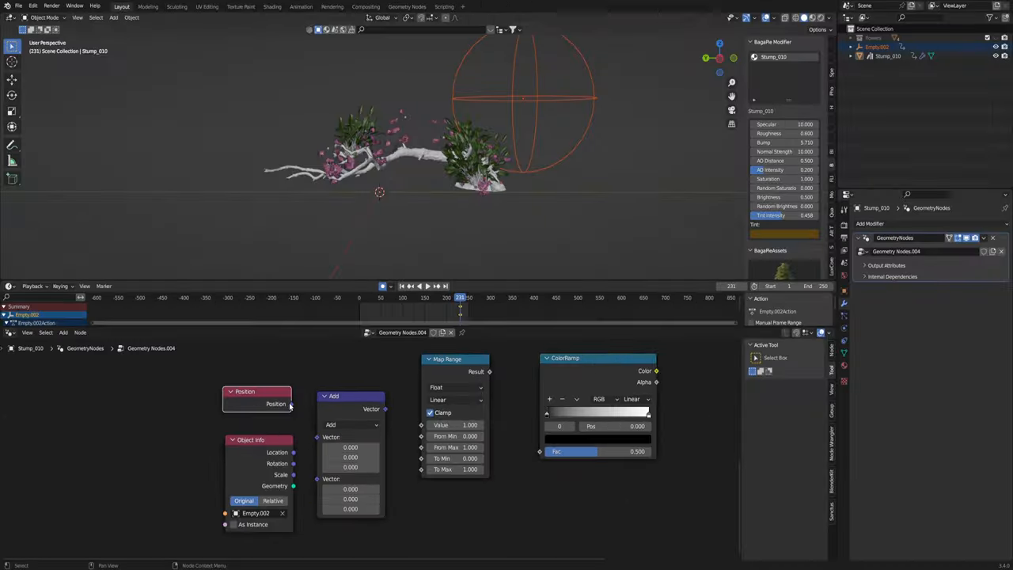
# Set Vector Math to Distance from the empty's location and move the empty over the stump.
pyautogui.click(352, 424)
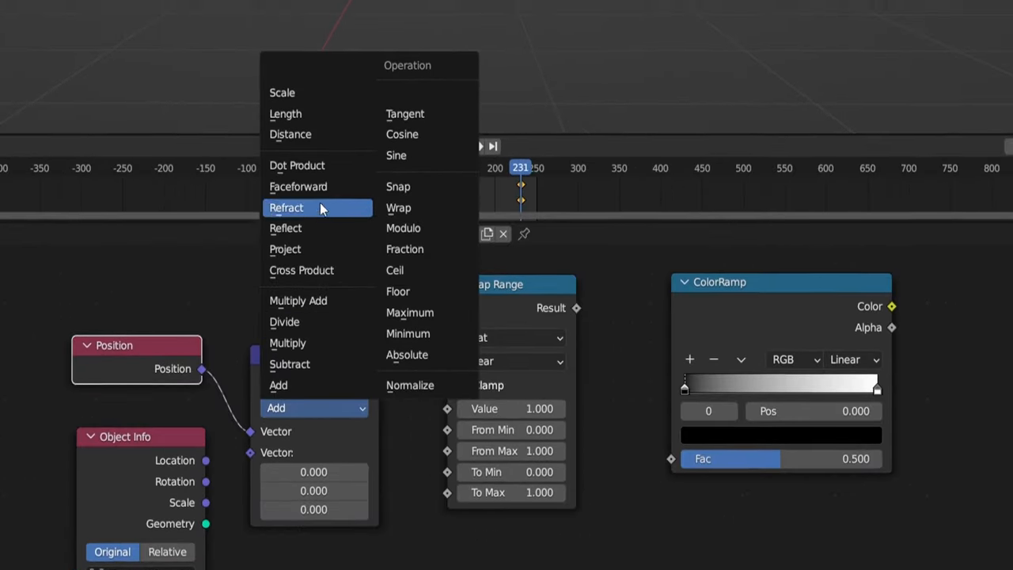
pyautogui.click(290, 133)
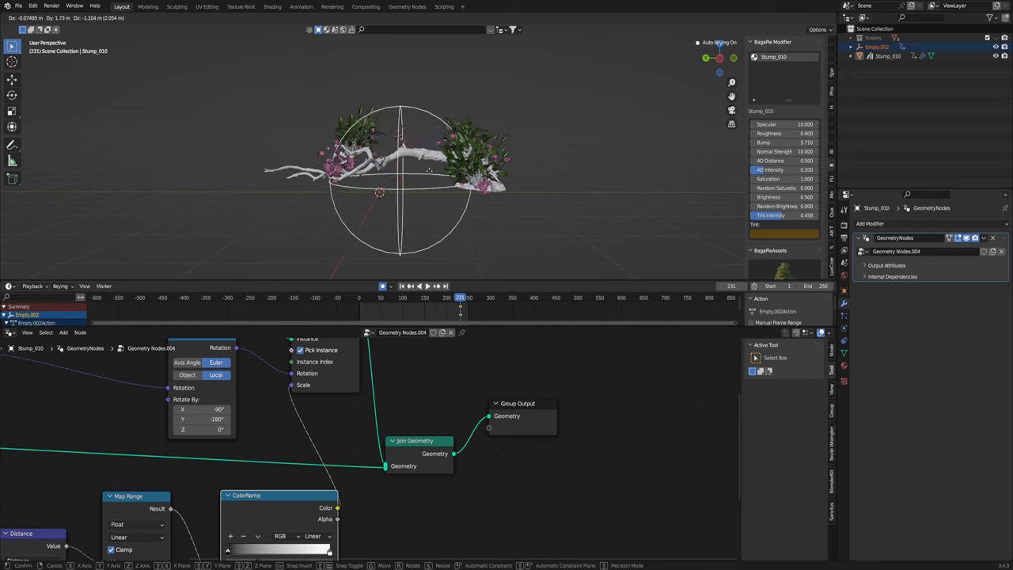
pyautogui.moveTo(399, 171); pyautogui.dragTo(519, 166)
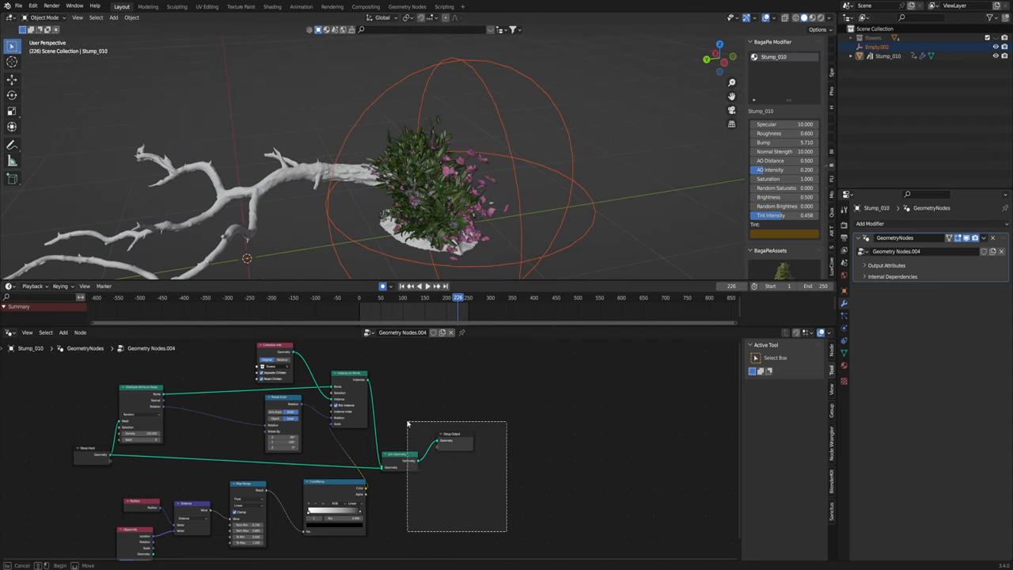
# Retune Map Range to From Min -0.14, From Max 0.86 and add Scale and Random Value nodes.
pyautogui.moveTo(456, 440); pyautogui.dragTo(614, 441)
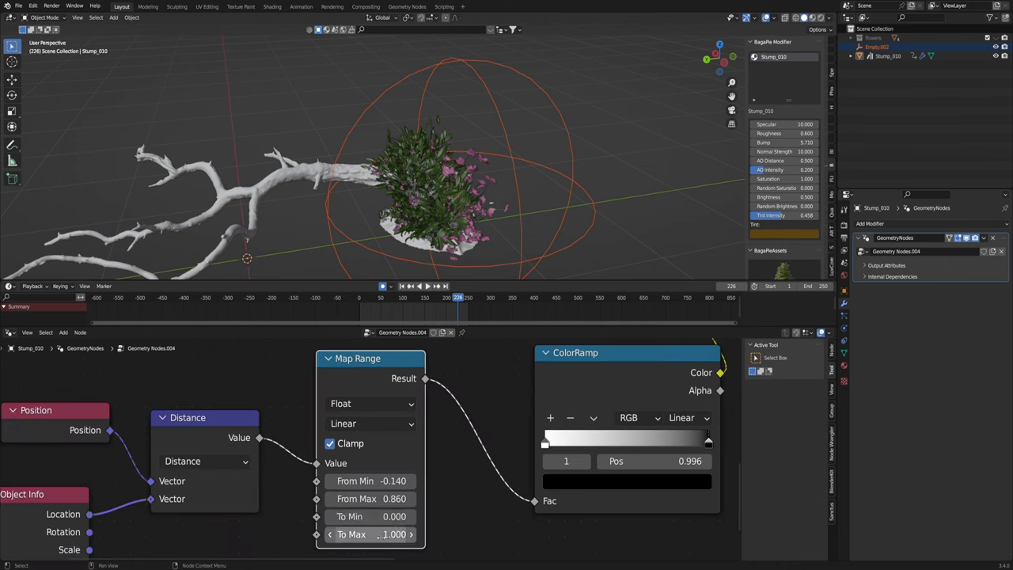
pyautogui.moveTo(388, 534); pyautogui.dragTo(364, 534)
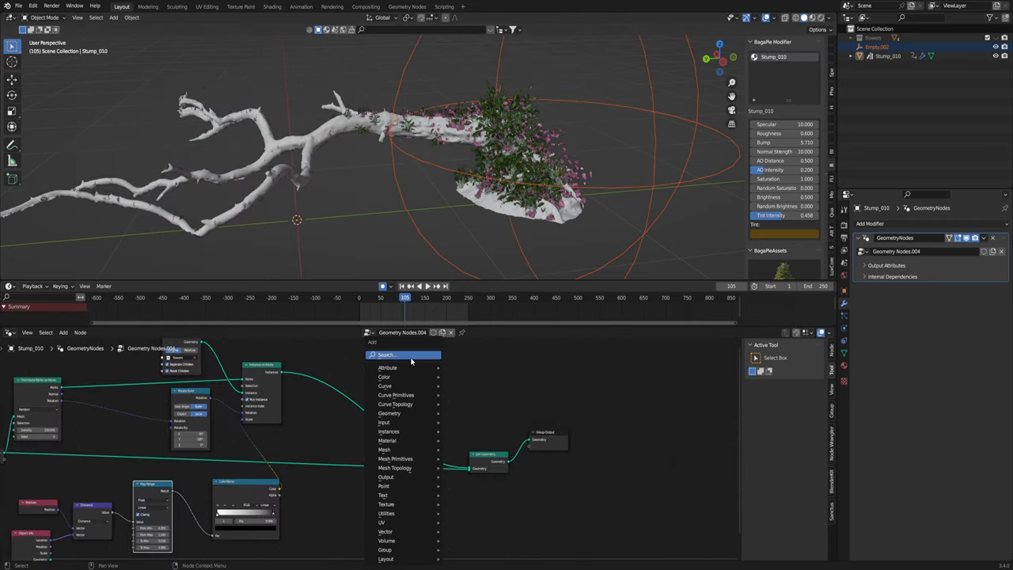
pyautogui.write('SCALE')
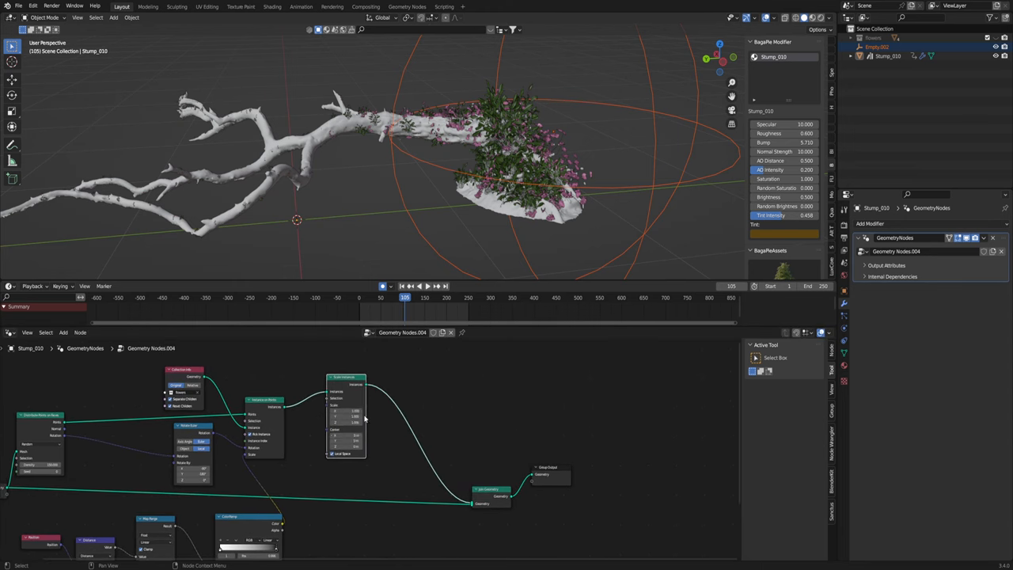
pyautogui.write('RAN')
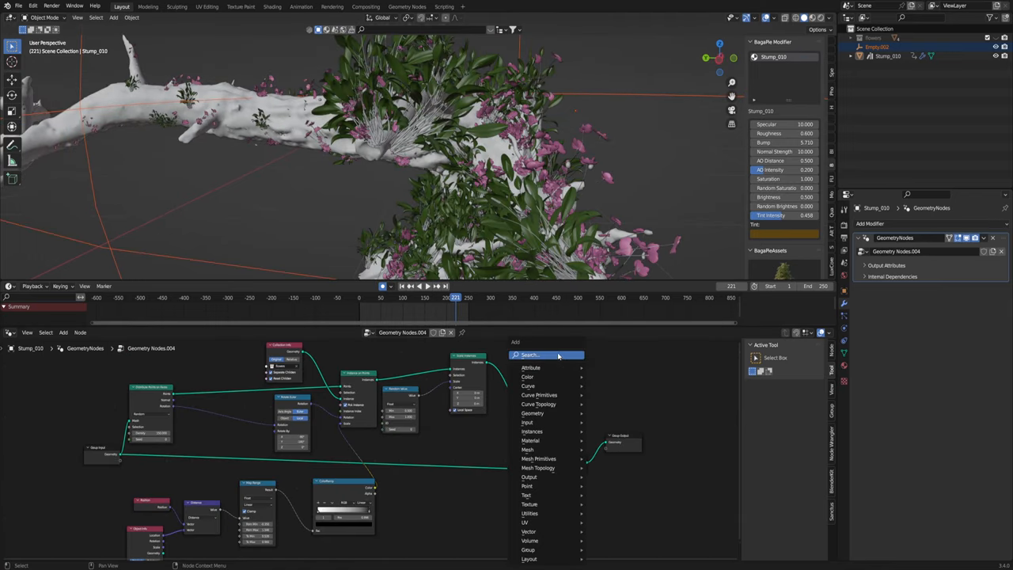
# Add a Rotate Instances node into the flower instance chain and select the empty.
pyautogui.write('ROT')
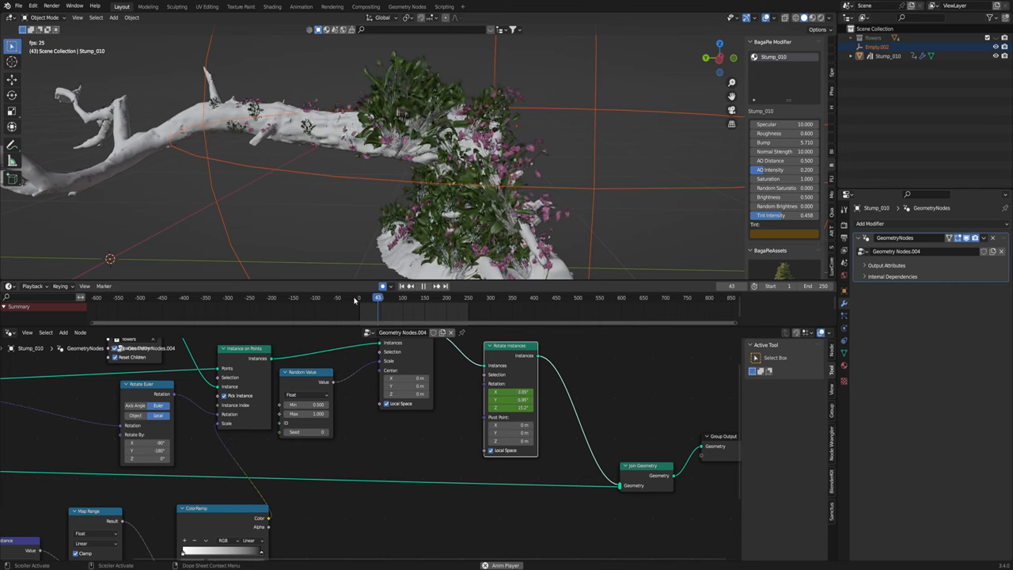
pyautogui.click(392, 298)
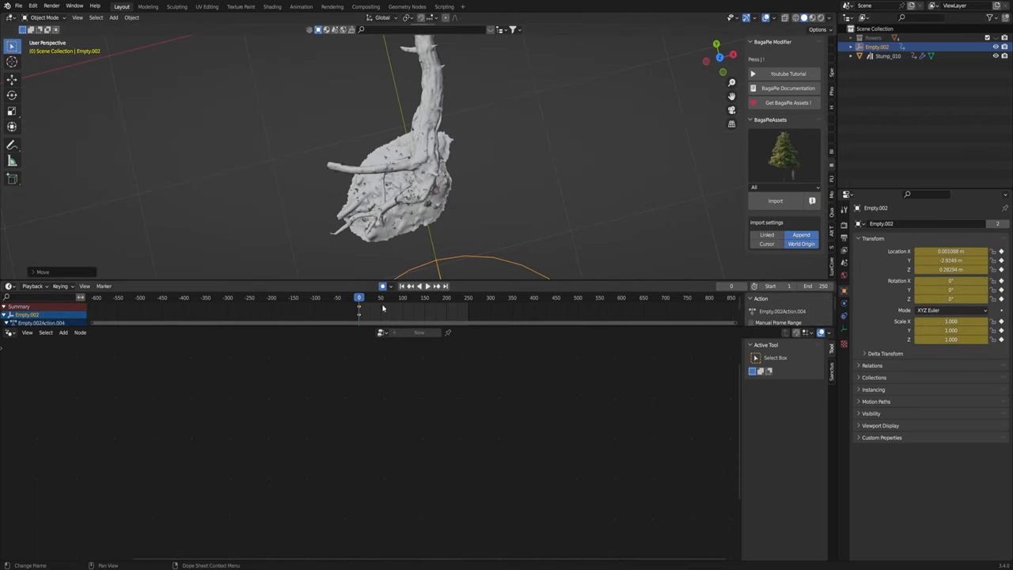
pyautogui.moveTo(358, 297); pyautogui.dragTo(424, 298)
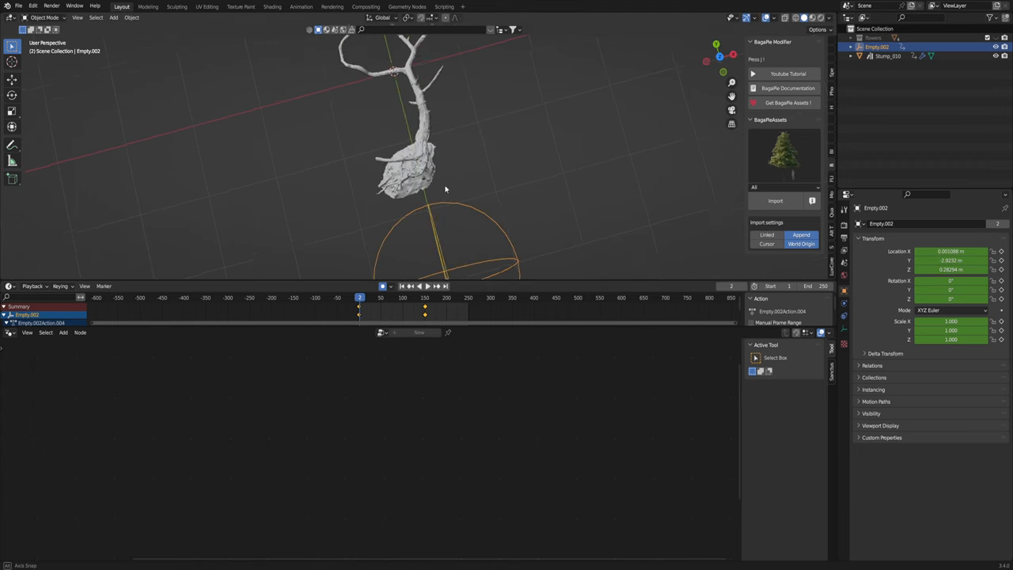
pyautogui.click(387, 298)
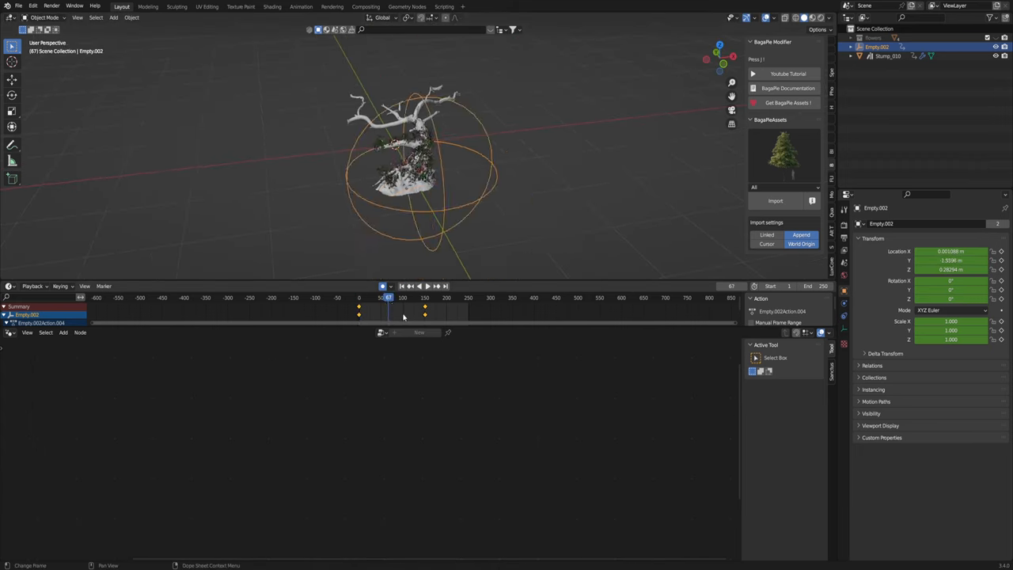
pyautogui.press('s')
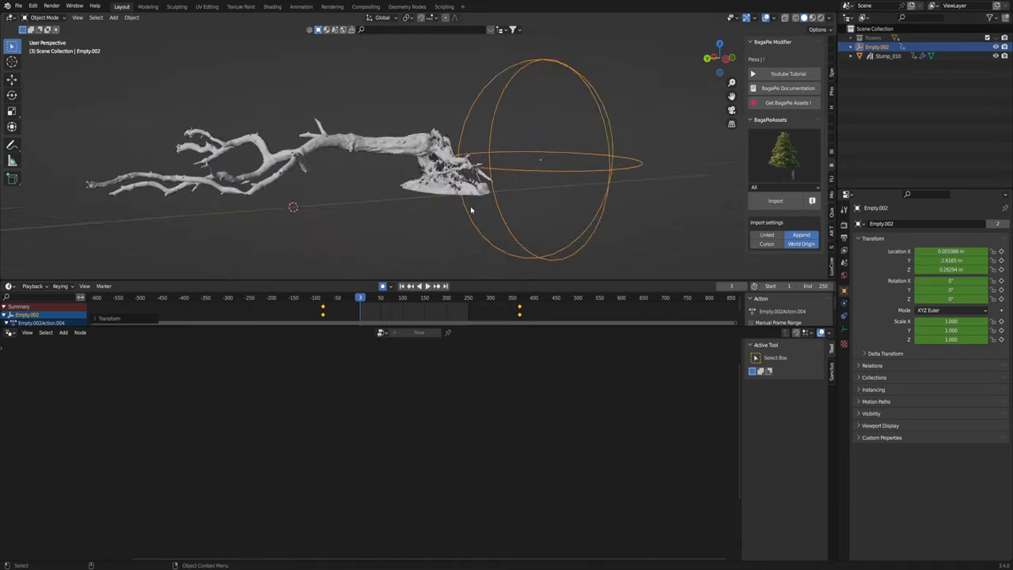
pyautogui.click(418, 285)
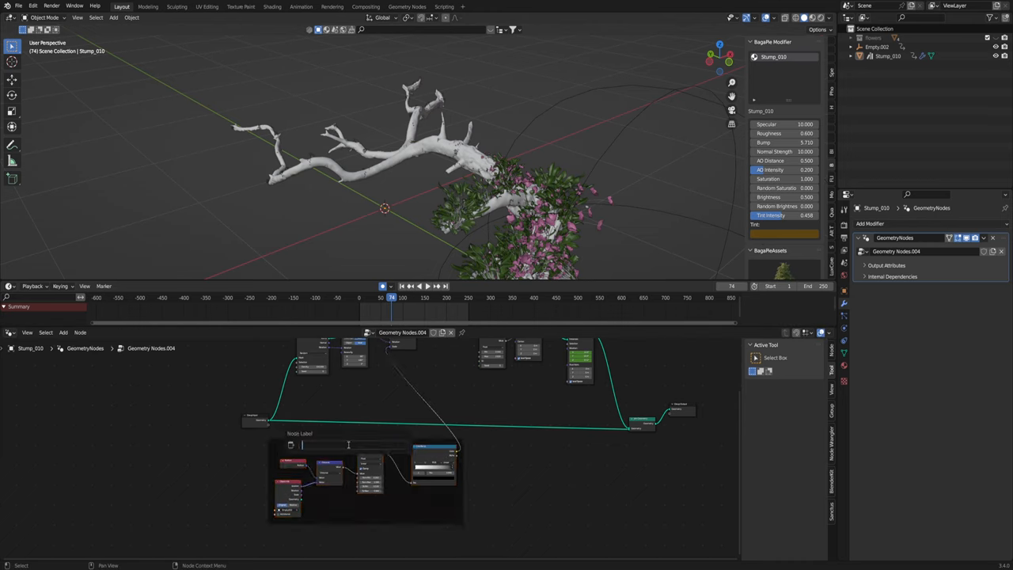
# Frame the flower nodes and gather the flower objects into a collection named Flowers.
pyautogui.write('PM')
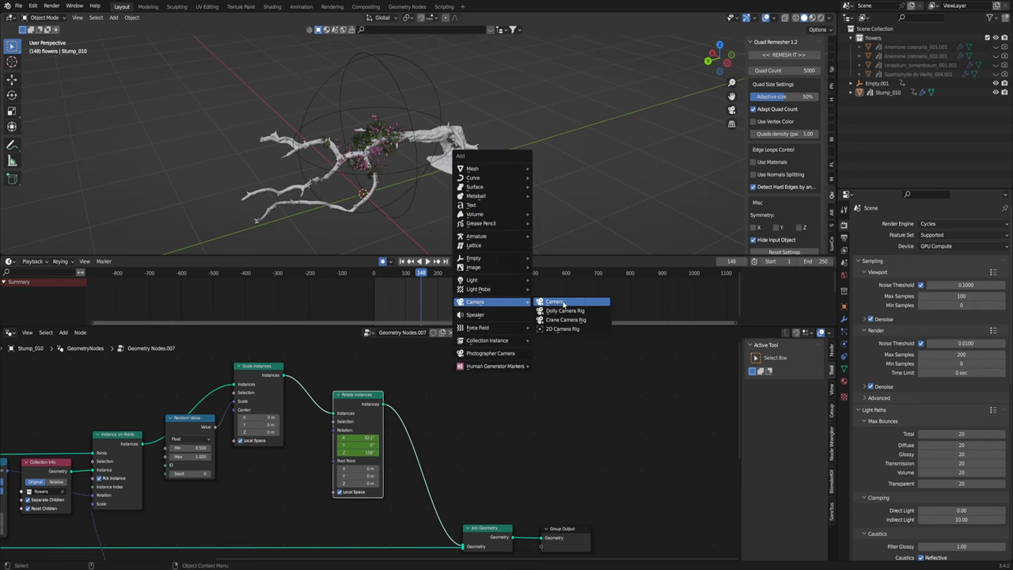
# Add a camera and set its Location and Rotation values to frame the stump.
pyautogui.click(554, 301)
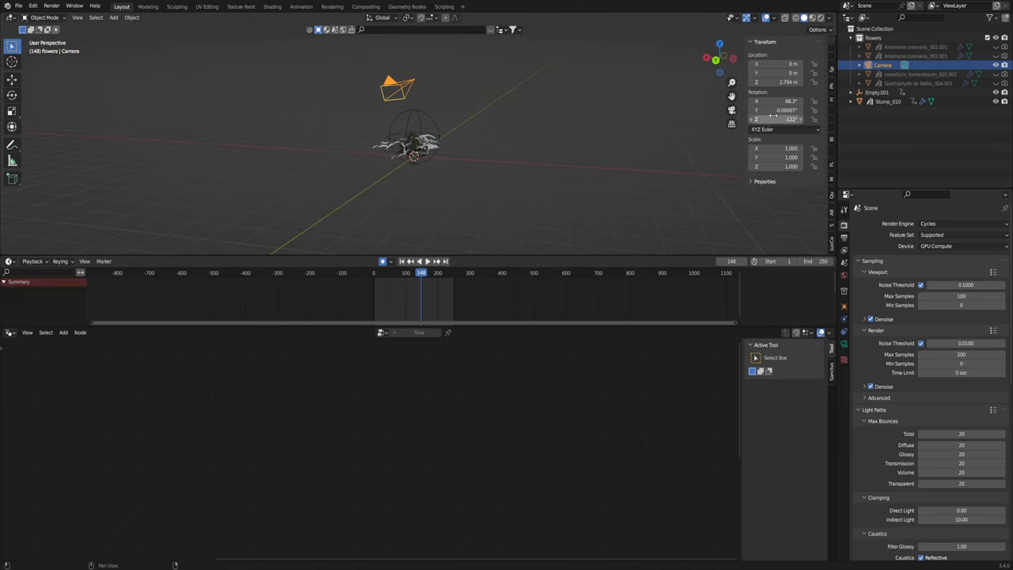
pyautogui.doubleClick(780, 101)
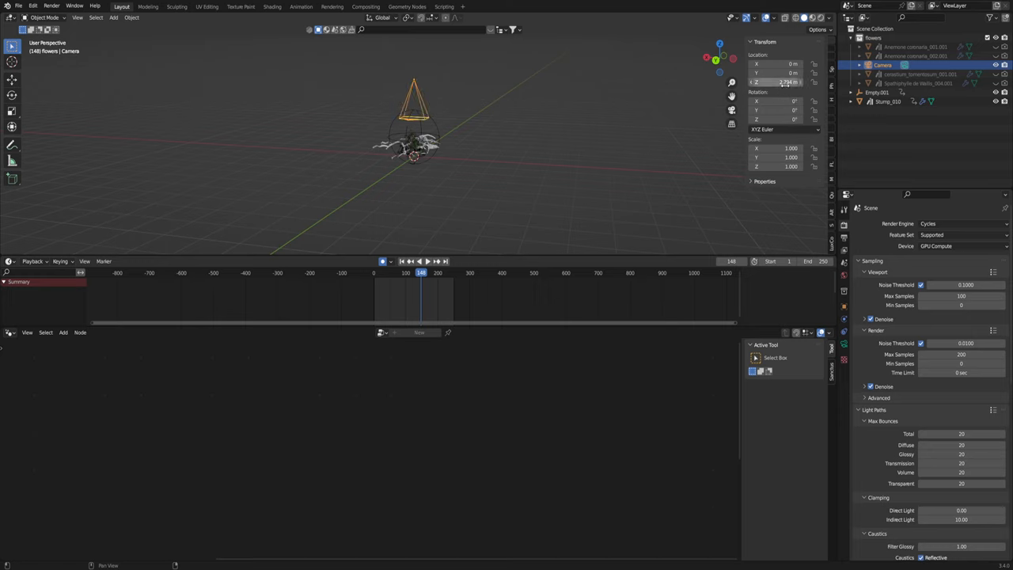
pyautogui.click(114, 17)
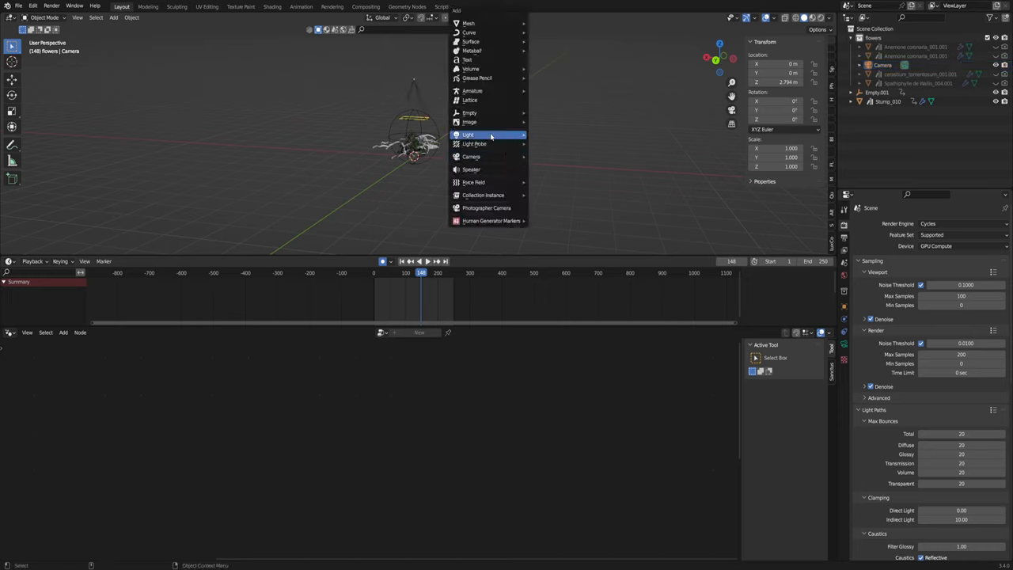
pyautogui.click(469, 113)
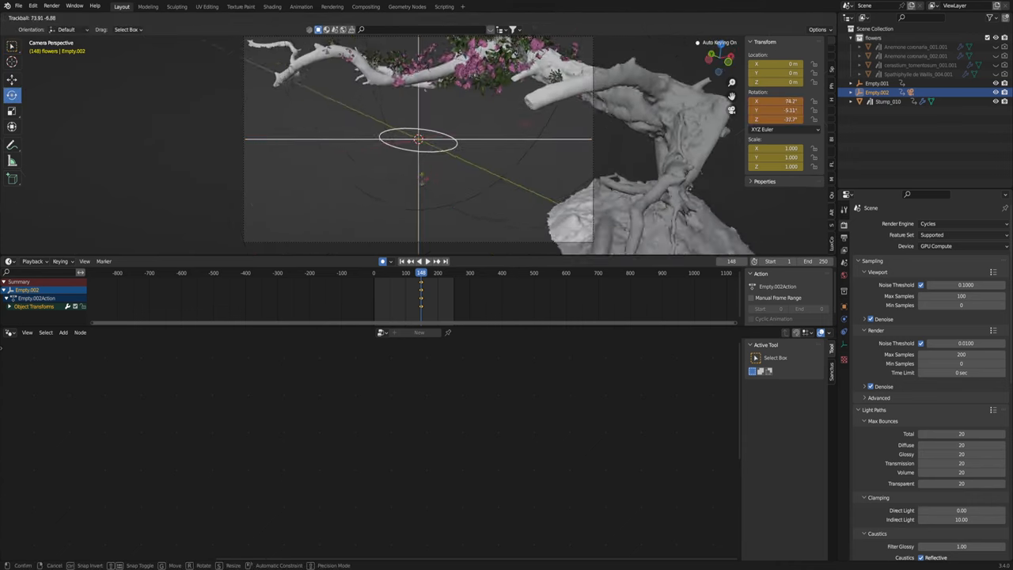
# Set all the empty's keyframes to Linear interpolation and scrub frames to check the orbit.
pyautogui.moveTo(418, 141); pyautogui.dragTo(461, 156)
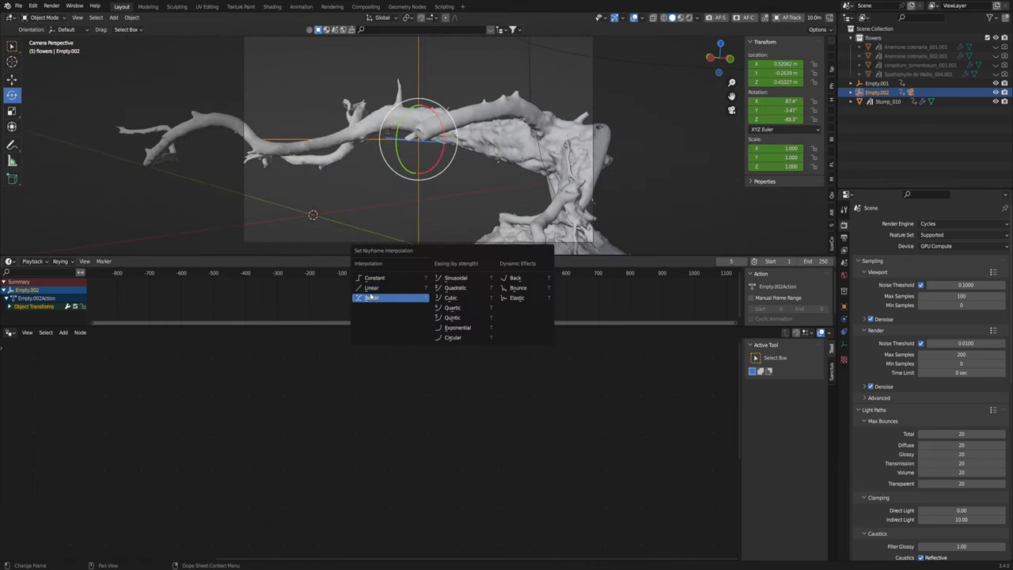
pyautogui.click(372, 288)
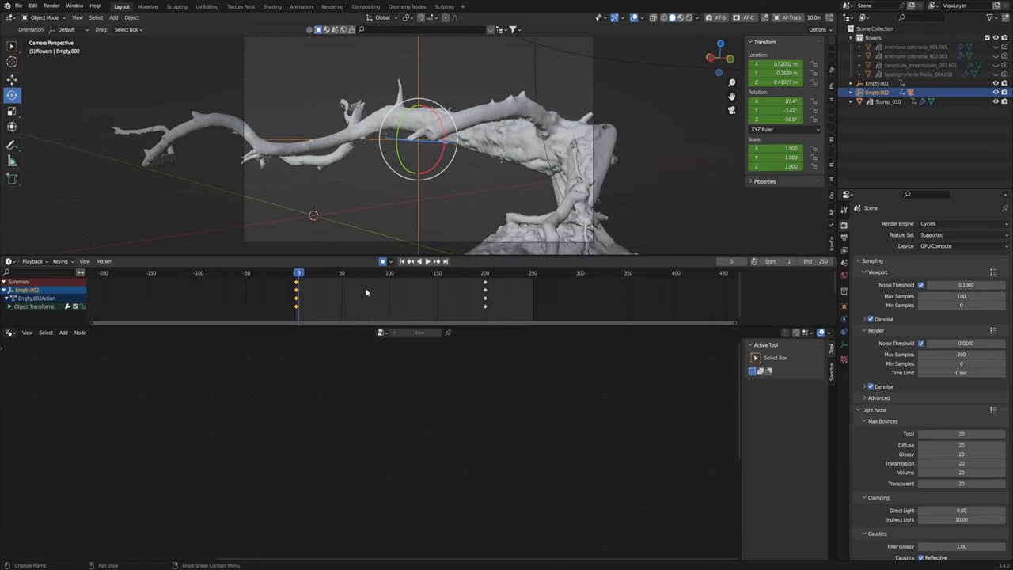
pyautogui.moveTo(323, 295)
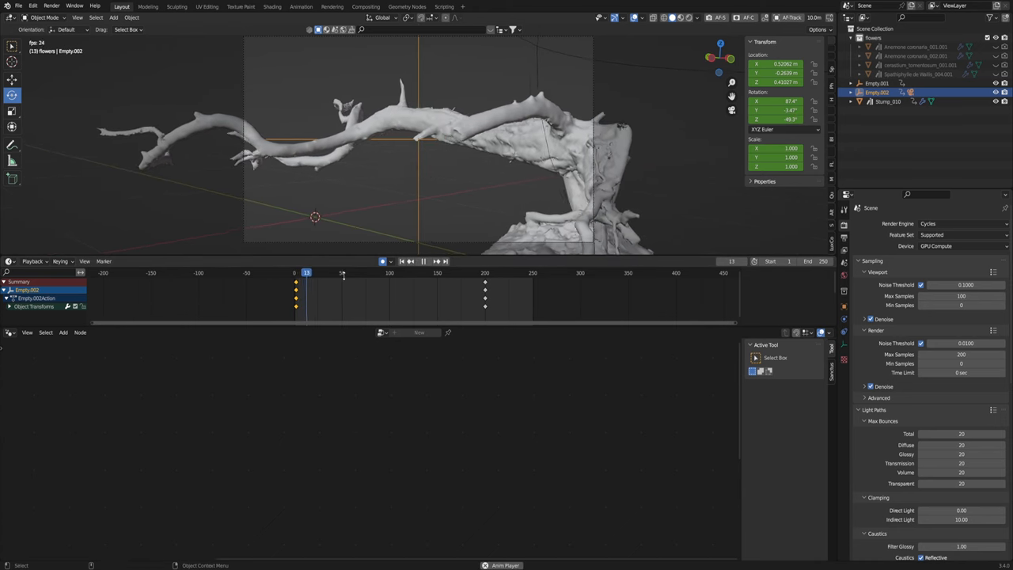
pyautogui.click(316, 272)
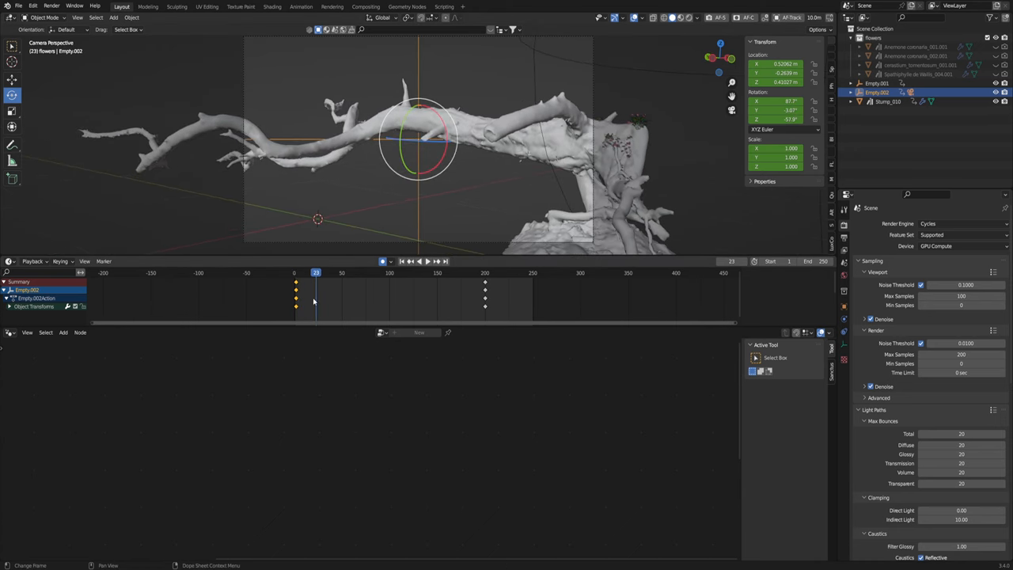
pyautogui.click(409, 261)
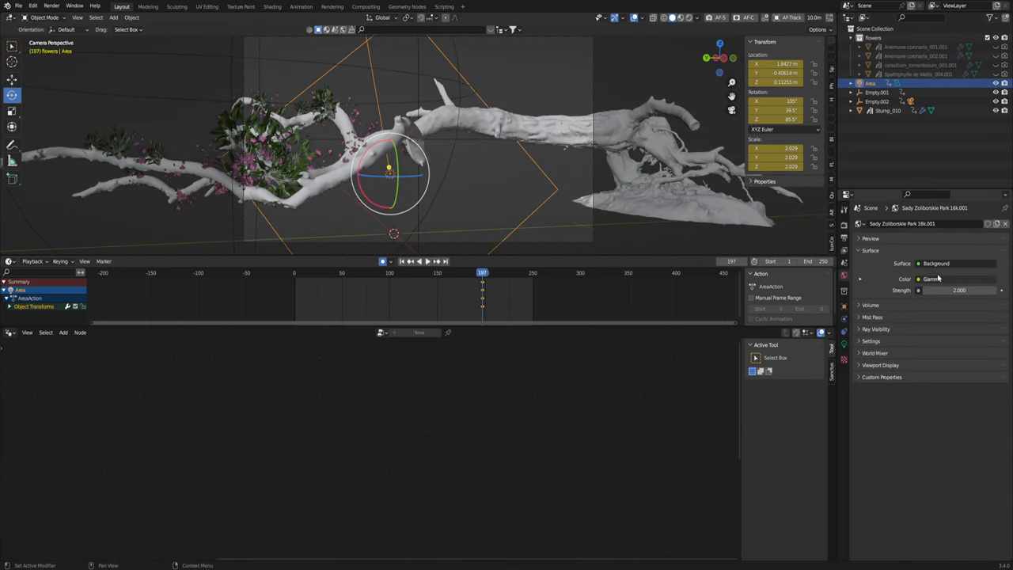
# Switch the Shader Editor to World mode to show the Background node.
pyautogui.click(9, 332)
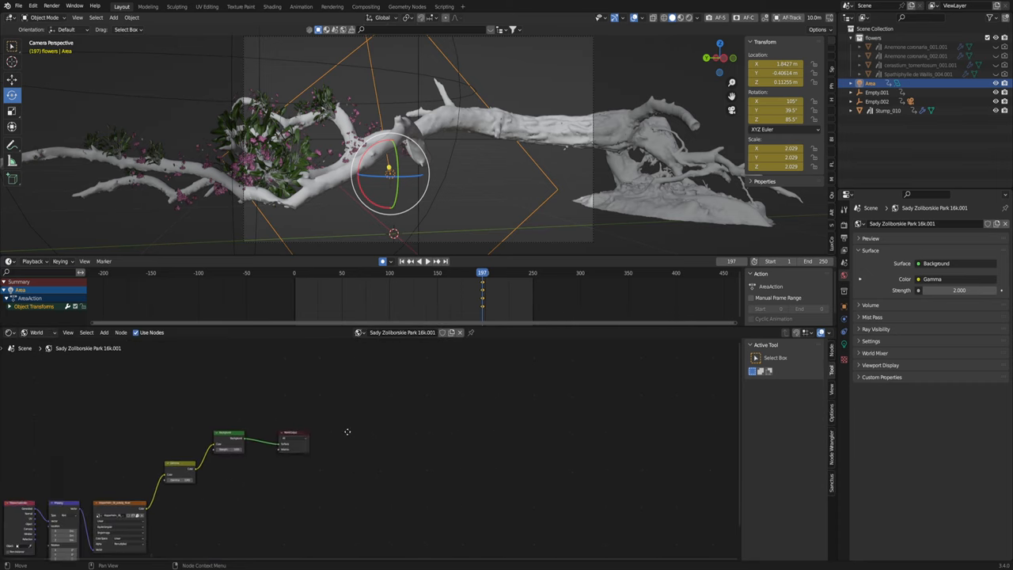
# Set the world Background colour to white and review Render Film settings with rendered shading.
pyautogui.click(340, 437)
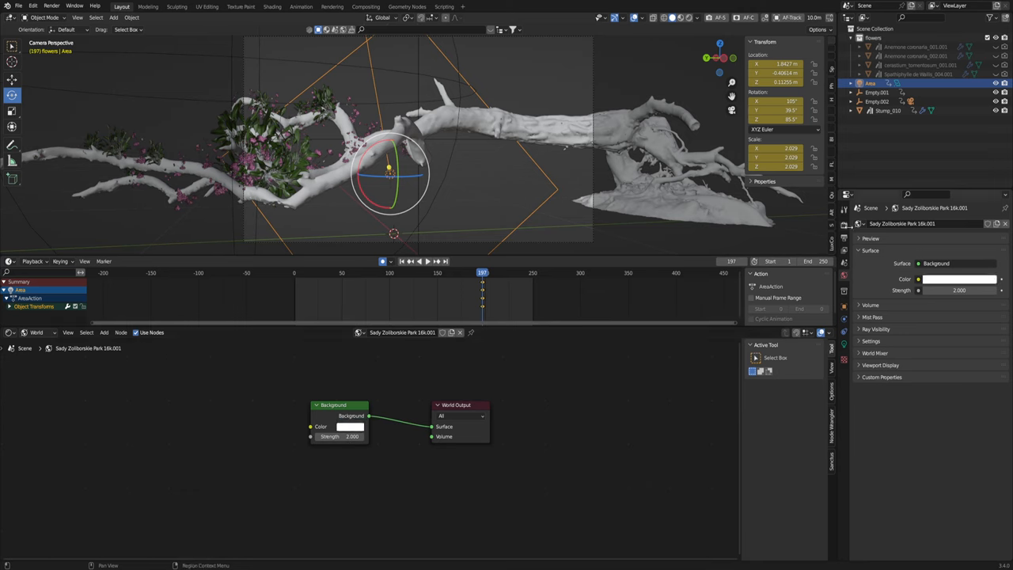
pyautogui.click(844, 212)
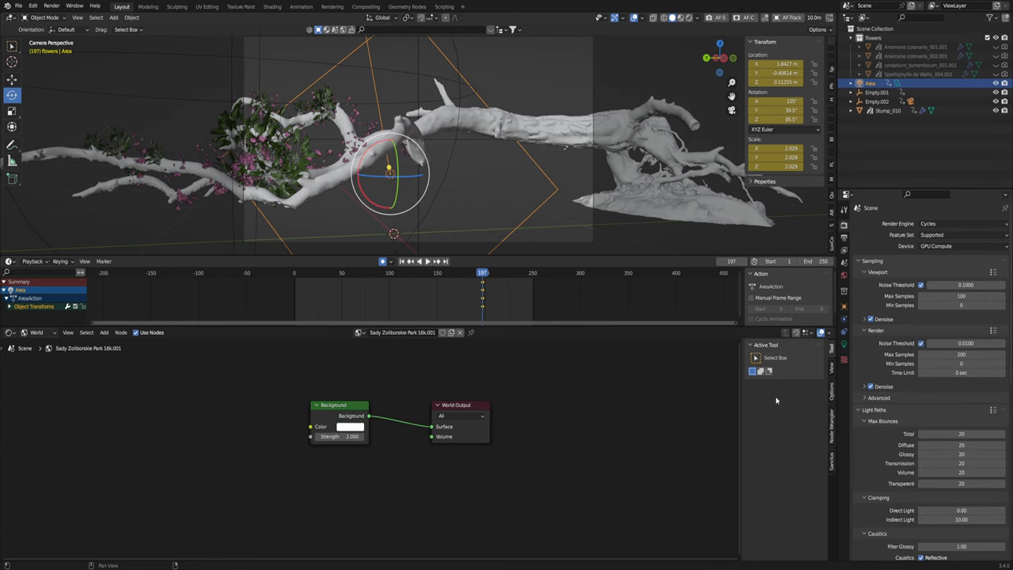
pyautogui.scroll(-3)
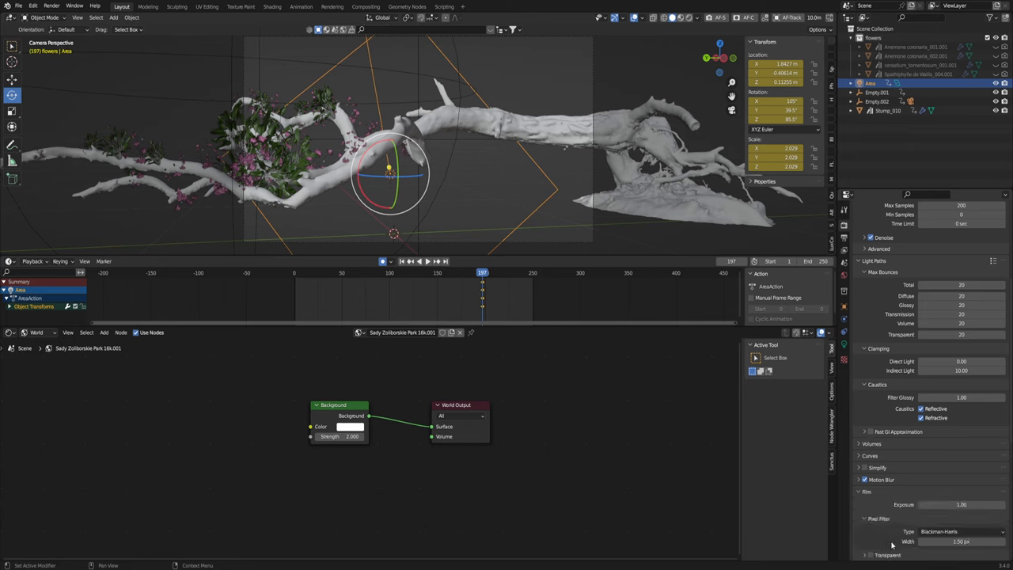
pyautogui.scroll(-3)
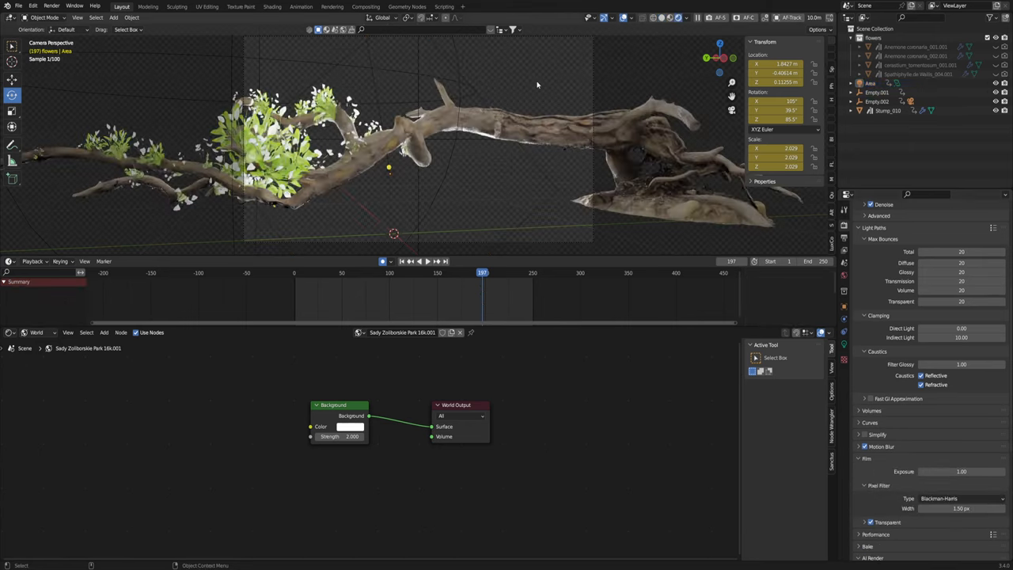
pyautogui.click(317, 272)
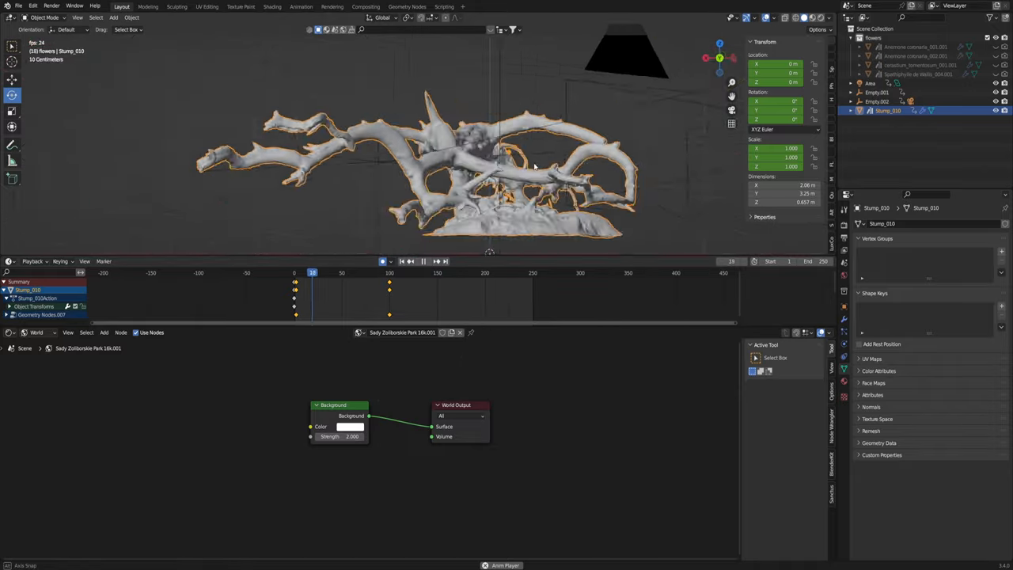
pyautogui.click(423, 261)
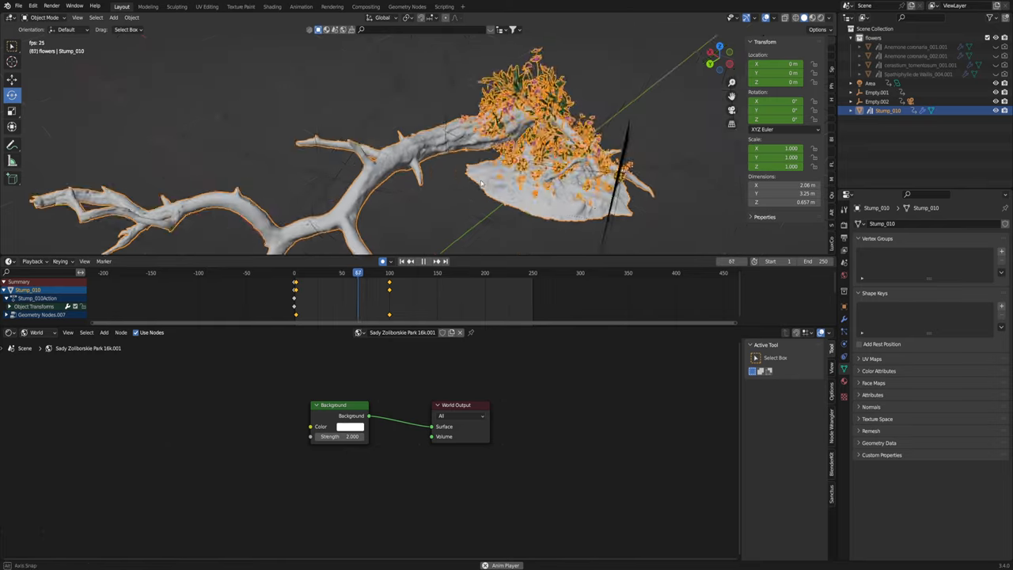